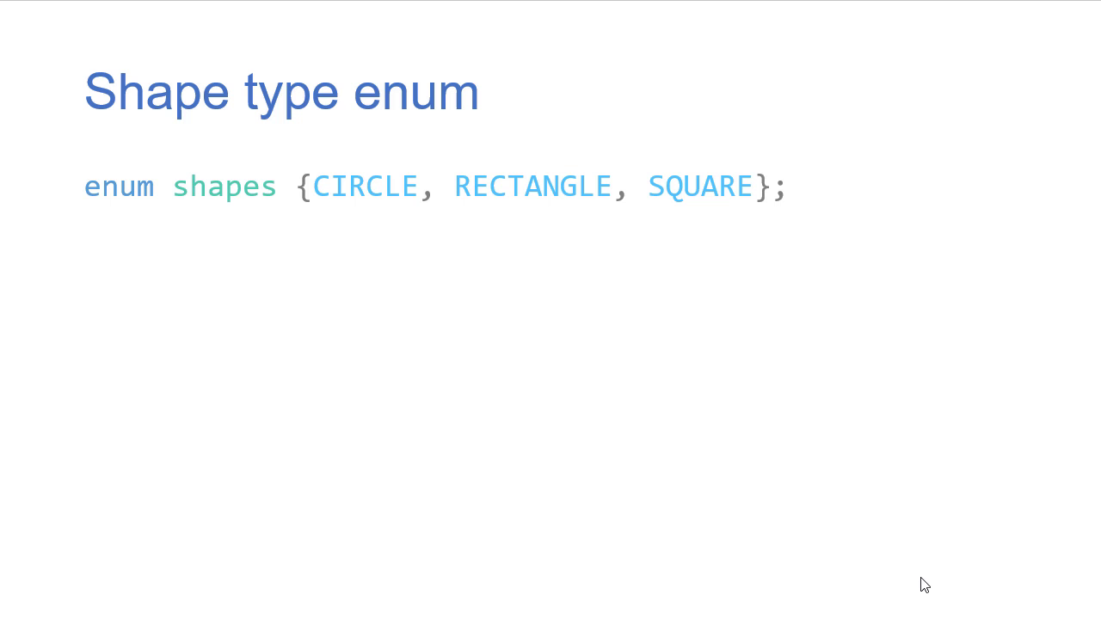
{"action": "mouse_move", "coordinate": [688, 313]}
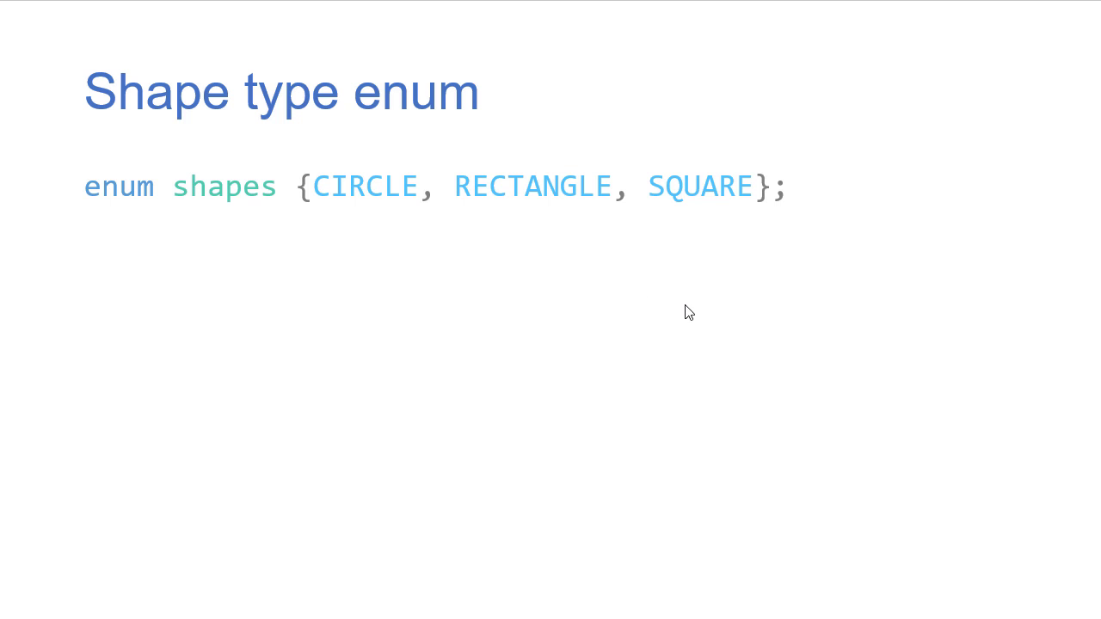
{"action": "mouse_move", "coordinate": [660, 220]}
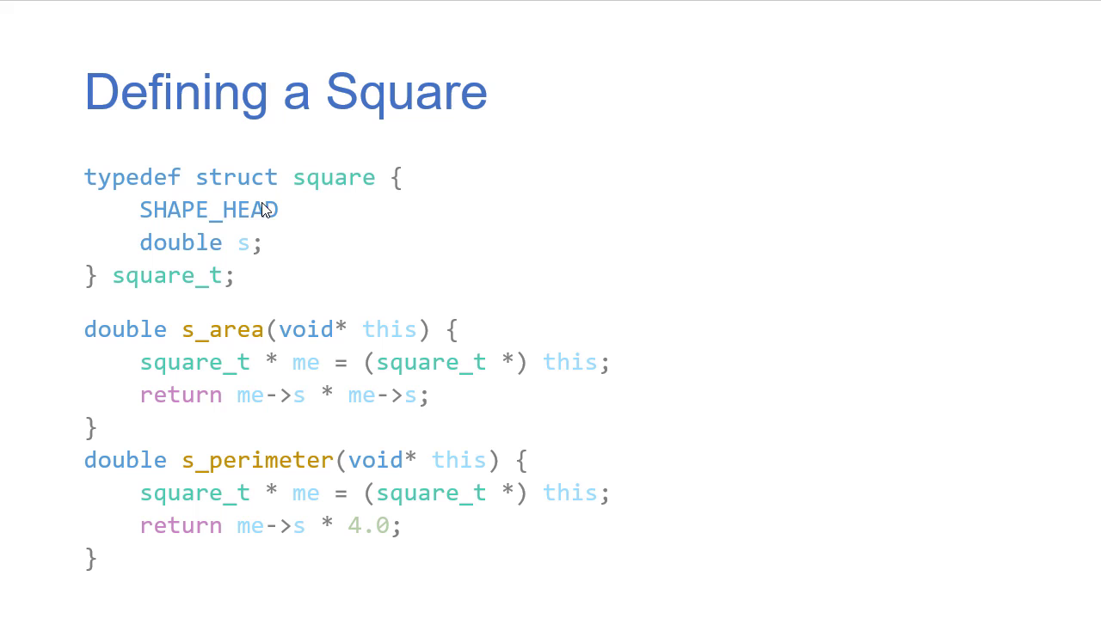
{"action": "mouse_move", "coordinate": [351, 337]}
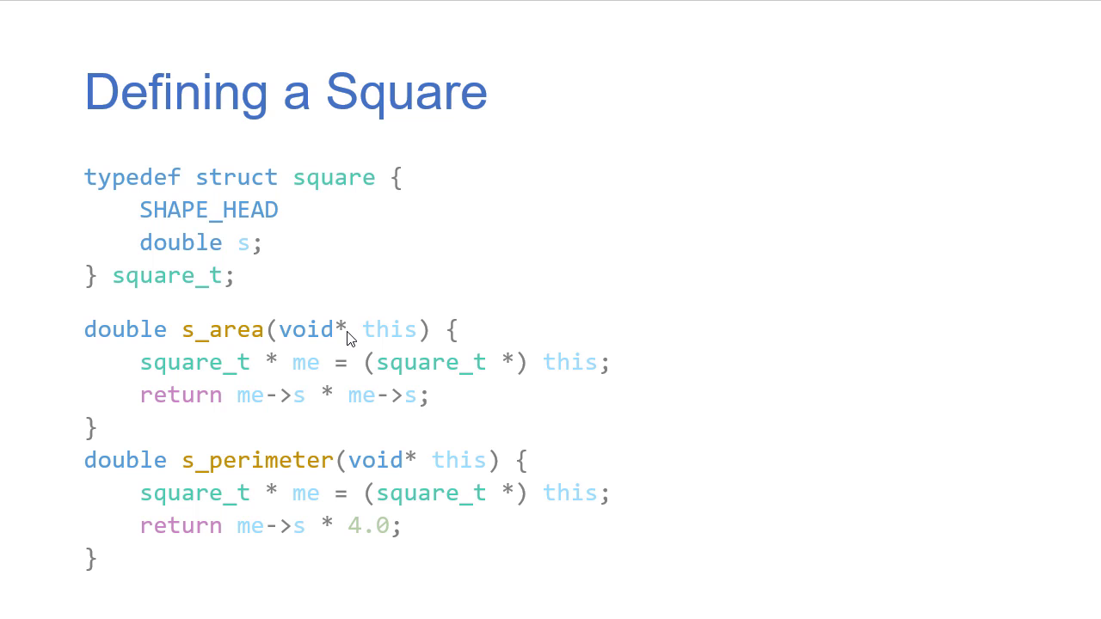
{"action": "mouse_move", "coordinate": [220, 339]}
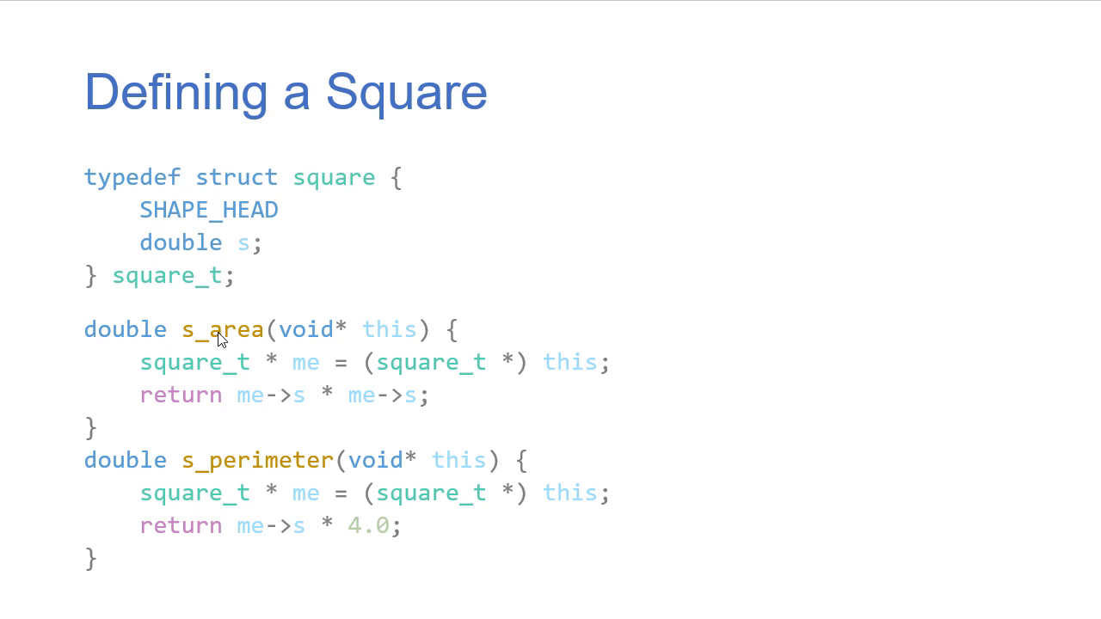
{"action": "mouse_move", "coordinate": [362, 519]}
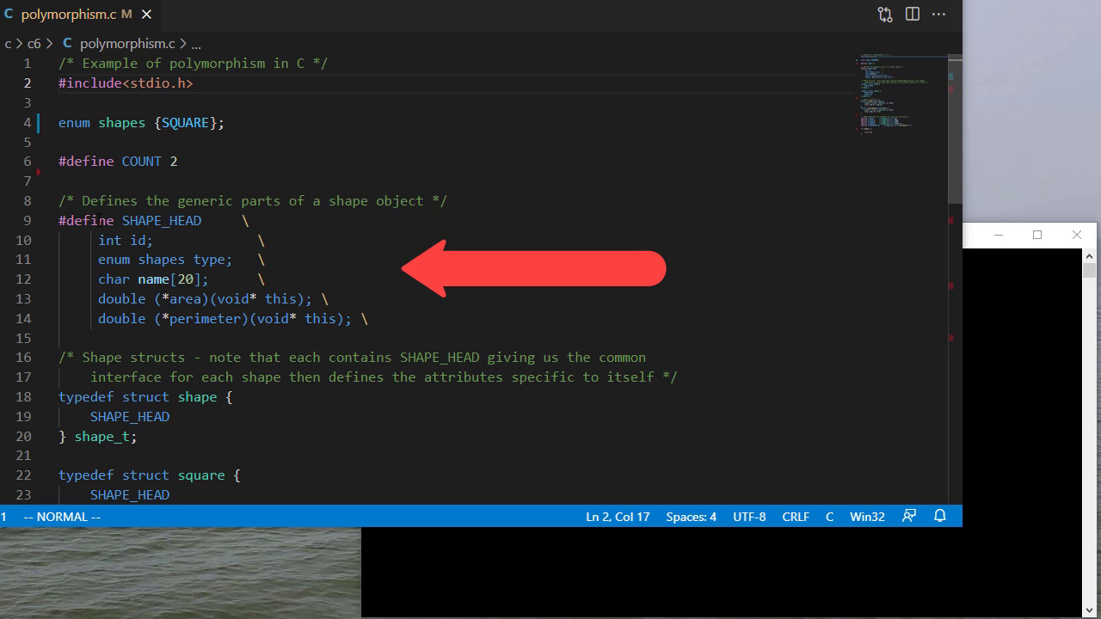
Step: Scroll down past SHAPE_HEAD and the square functions to the accessor macros and main()
{"action": "scroll", "scroll_direction": "down", "scroll_amount": 3}
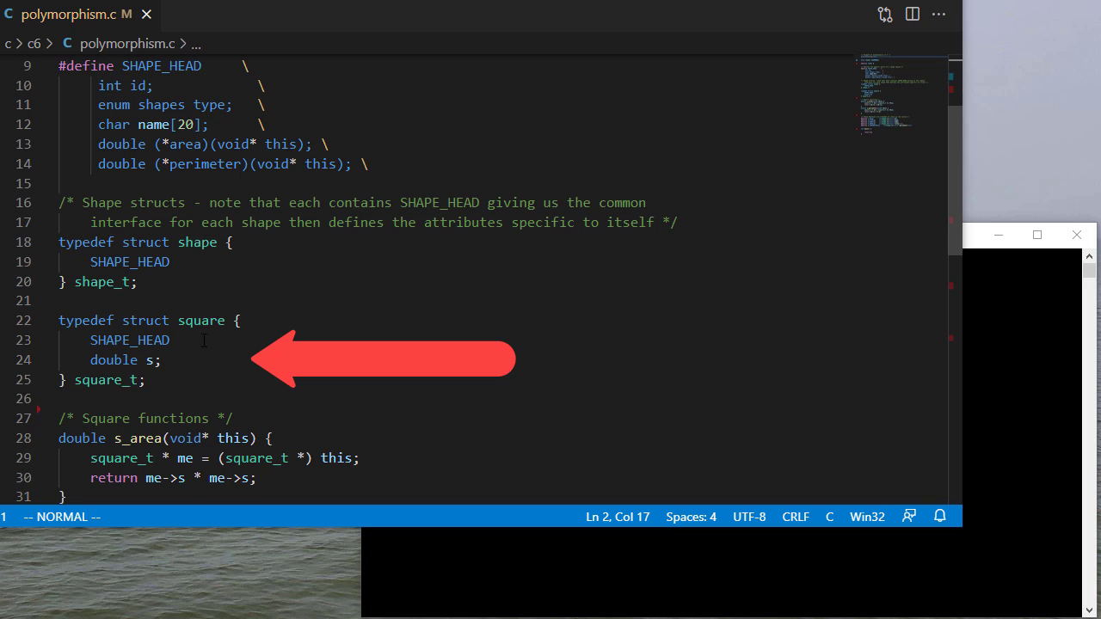
{"action": "scroll", "scroll_direction": "down", "scroll_amount": 3}
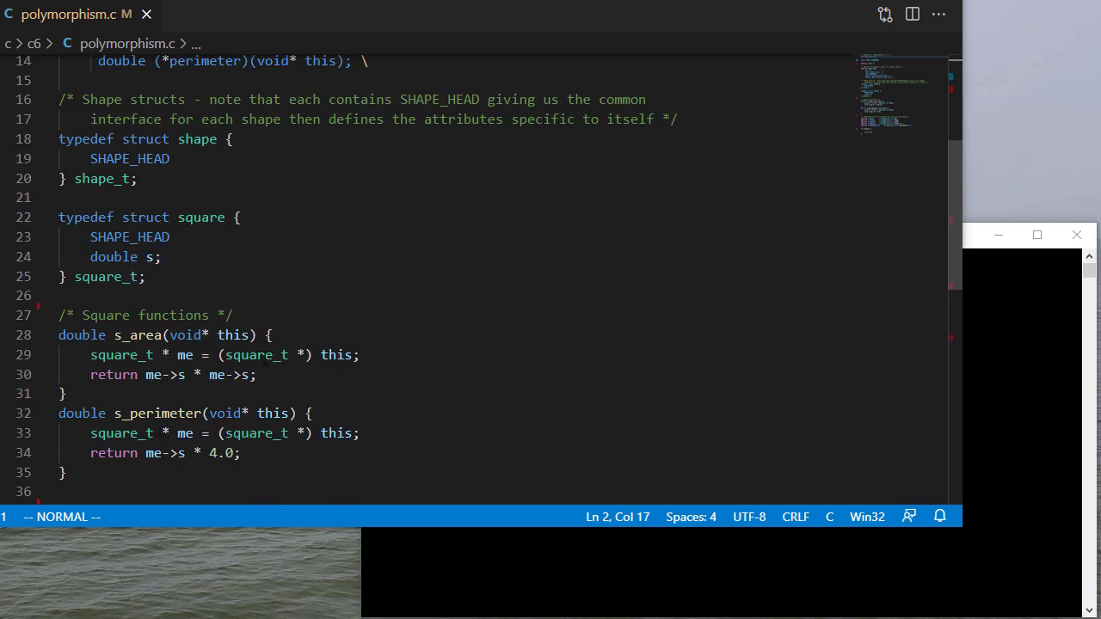
{"action": "scroll", "scroll_direction": "down", "scroll_amount": 3}
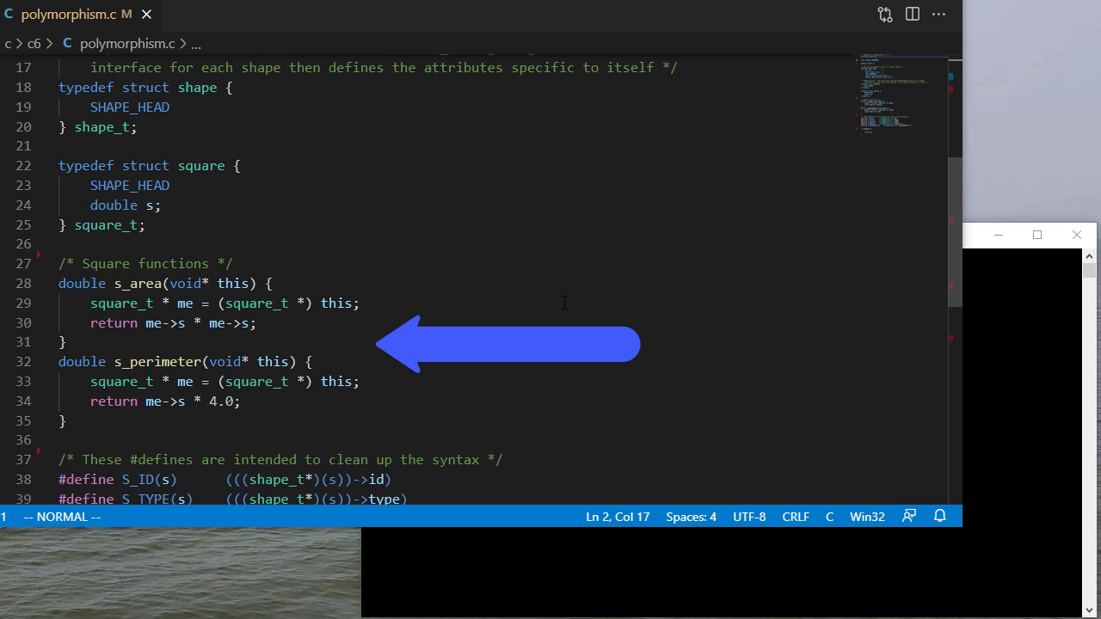
{"action": "scroll", "scroll_direction": "down", "scroll_amount": 3}
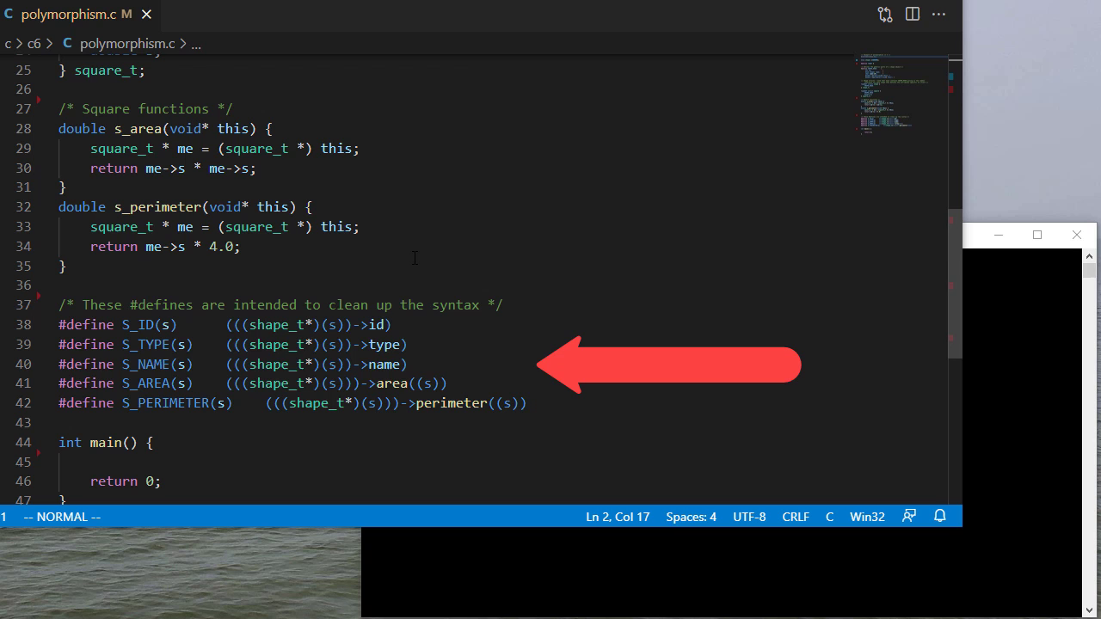
{"action": "scroll", "scroll_direction": "down", "scroll_amount": 3}
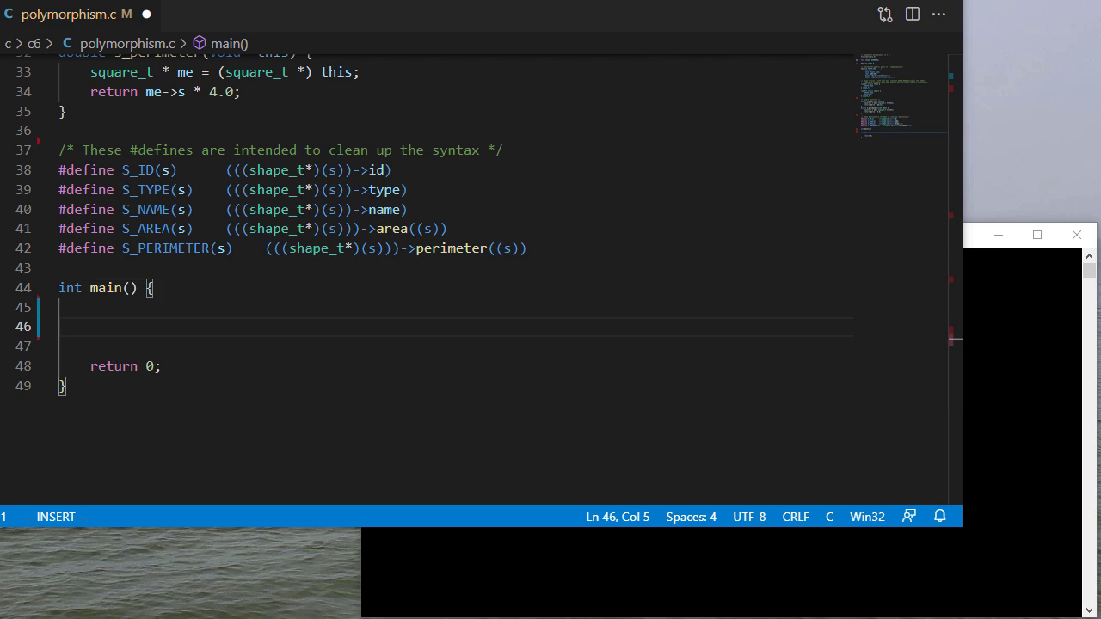
Step: Write square_t s1 = {1, SQUARE, "sqaure1", &s_area, &s_perimeter, 3}; inside main()
{"action": "type", "text": "square_t s1 = {1"}
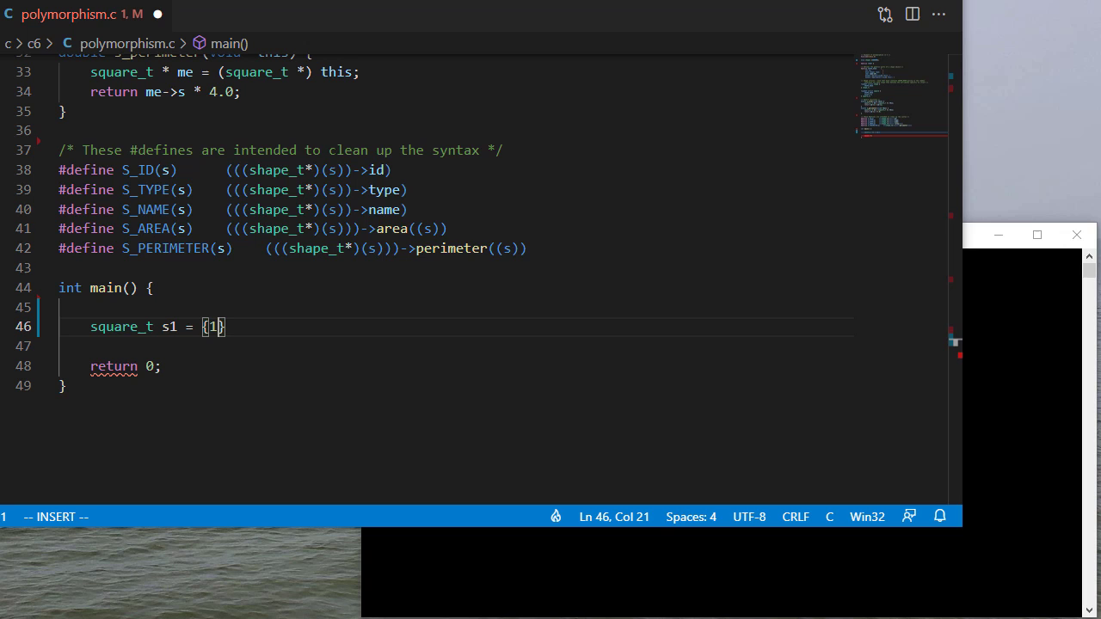
{"action": "type", "text": ", S"}
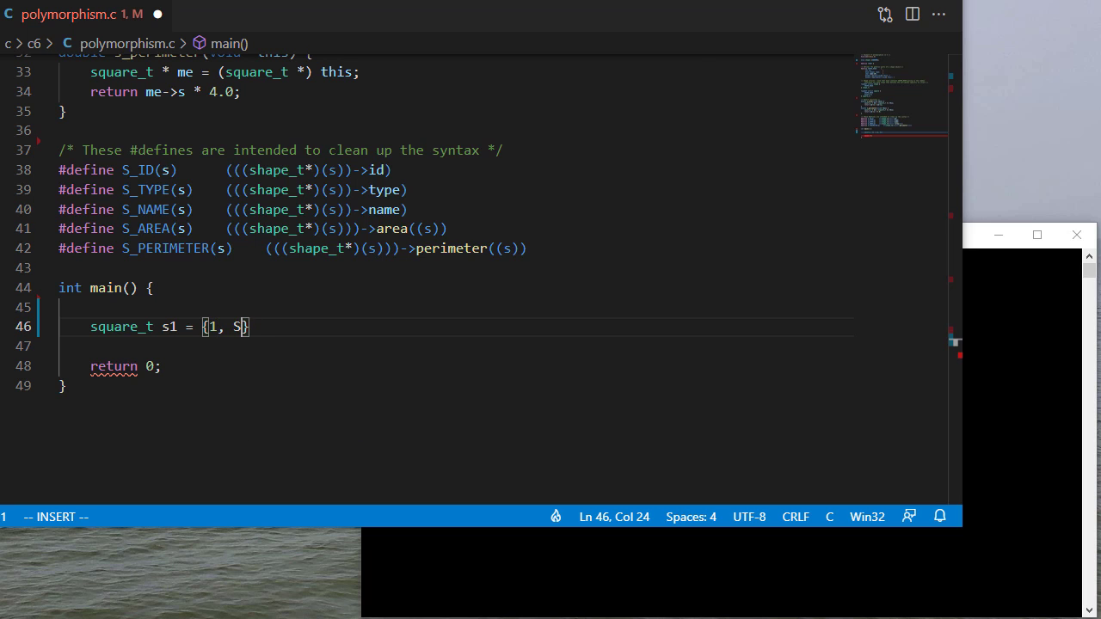
{"action": "type", "text": "QUARE, \"sqa"}
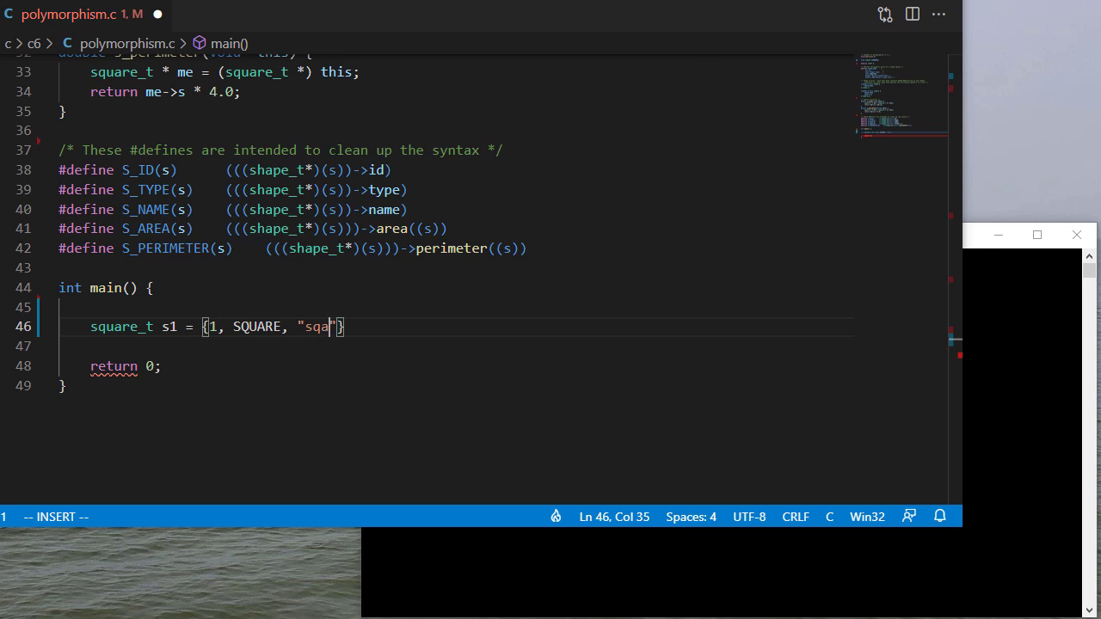
{"action": "type", "text": "ure1\", &"}
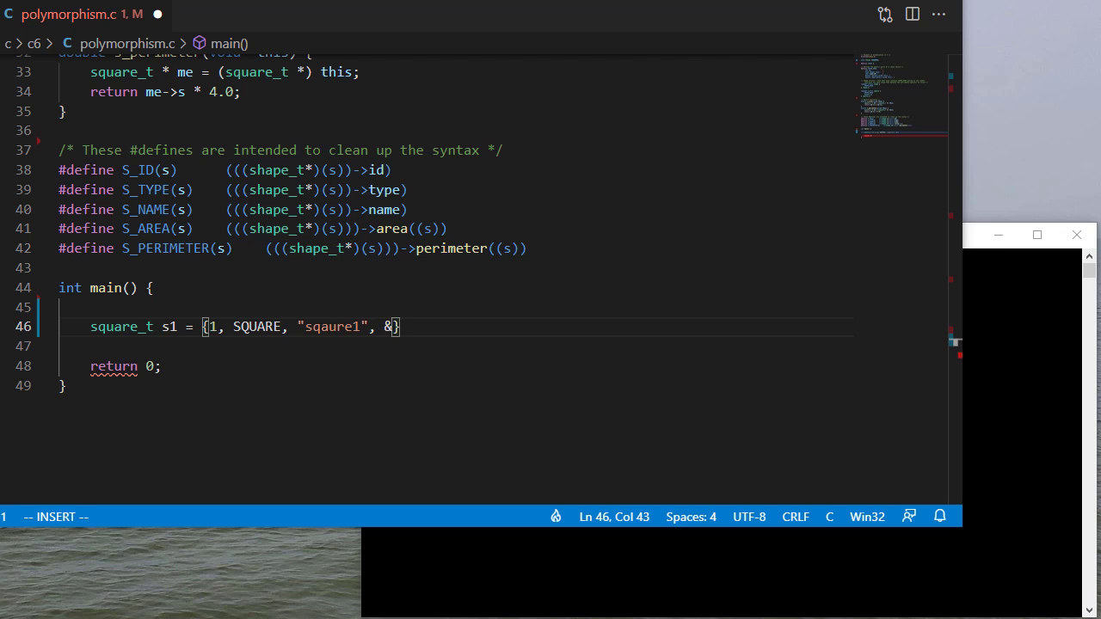
{"action": "type", "text": "s_are, %"}
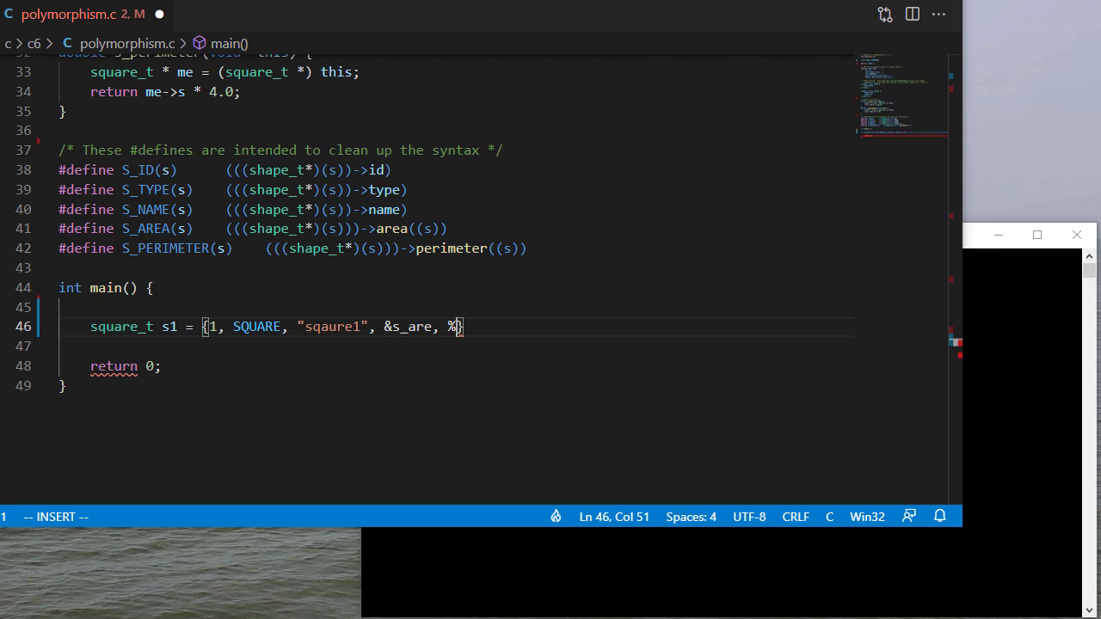
{"action": "type", "text": "a"}
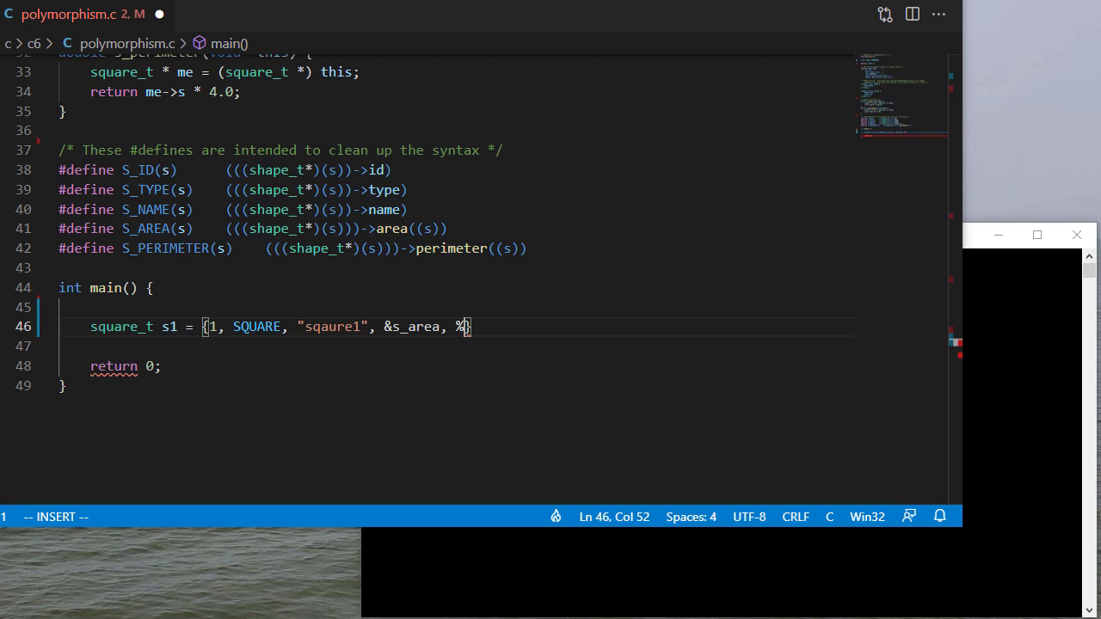
{"action": "type", "text": "&s_perimeter,"}
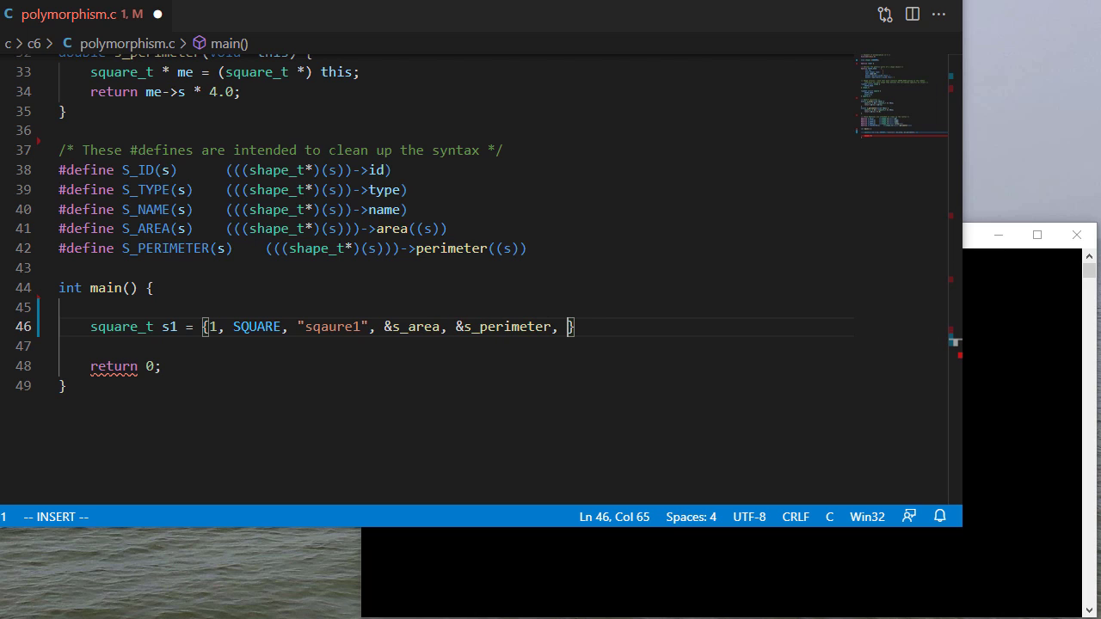
{"action": "type", "text": "3}"}
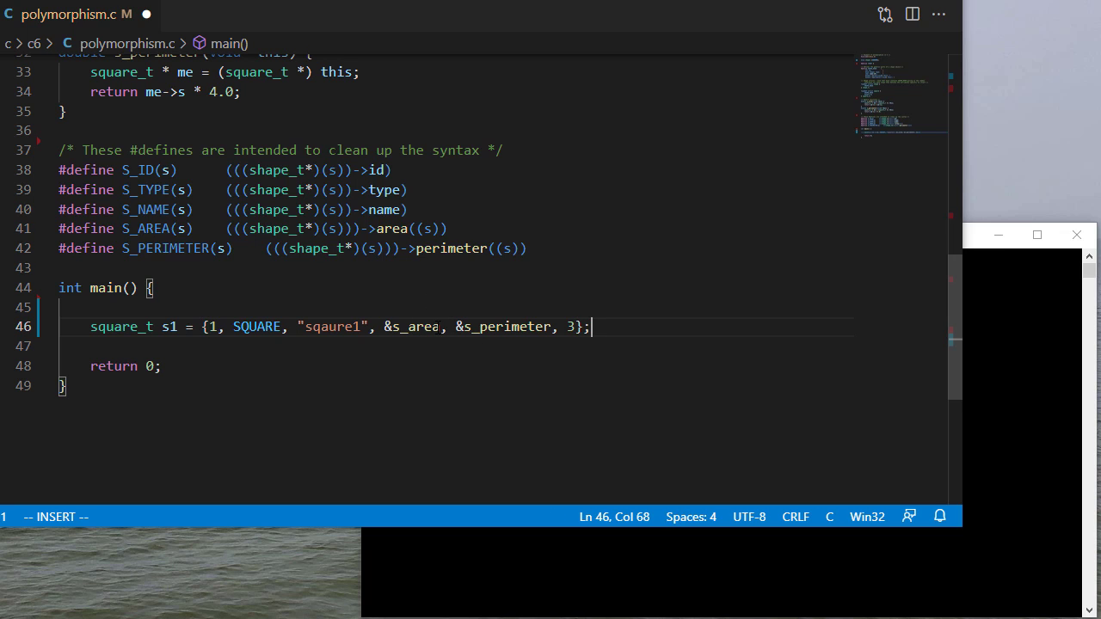
{"action": "mouse_move", "coordinate": [257, 327]}
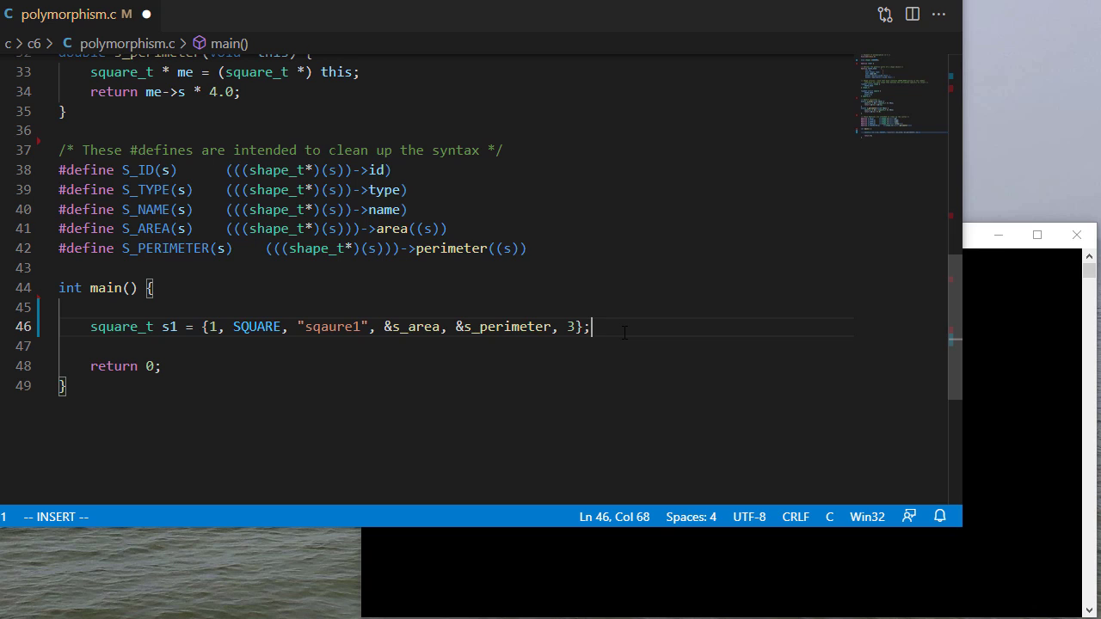
{"action": "mouse_move", "coordinate": [506, 327]}
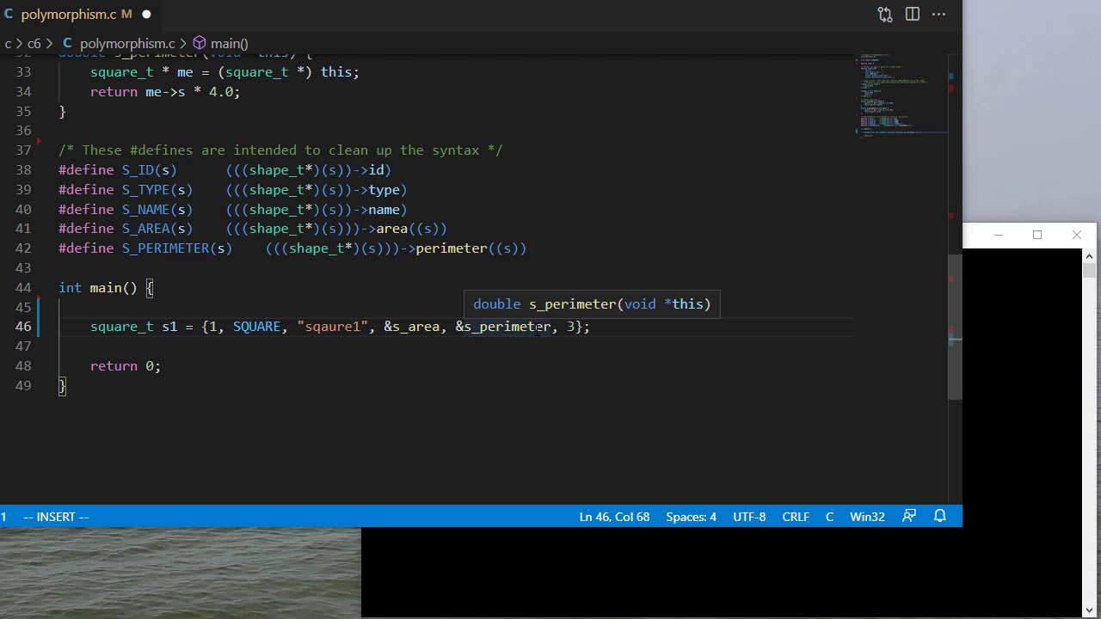
{"action": "mouse_move", "coordinate": [478, 284]}
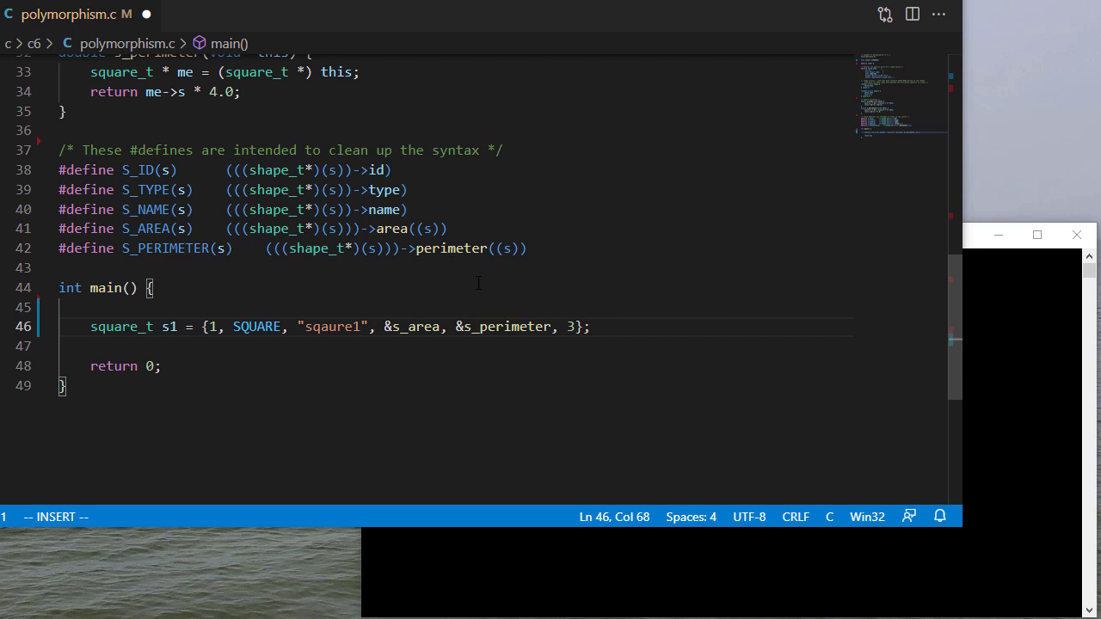
{"action": "mouse_move", "coordinate": [306, 339]}
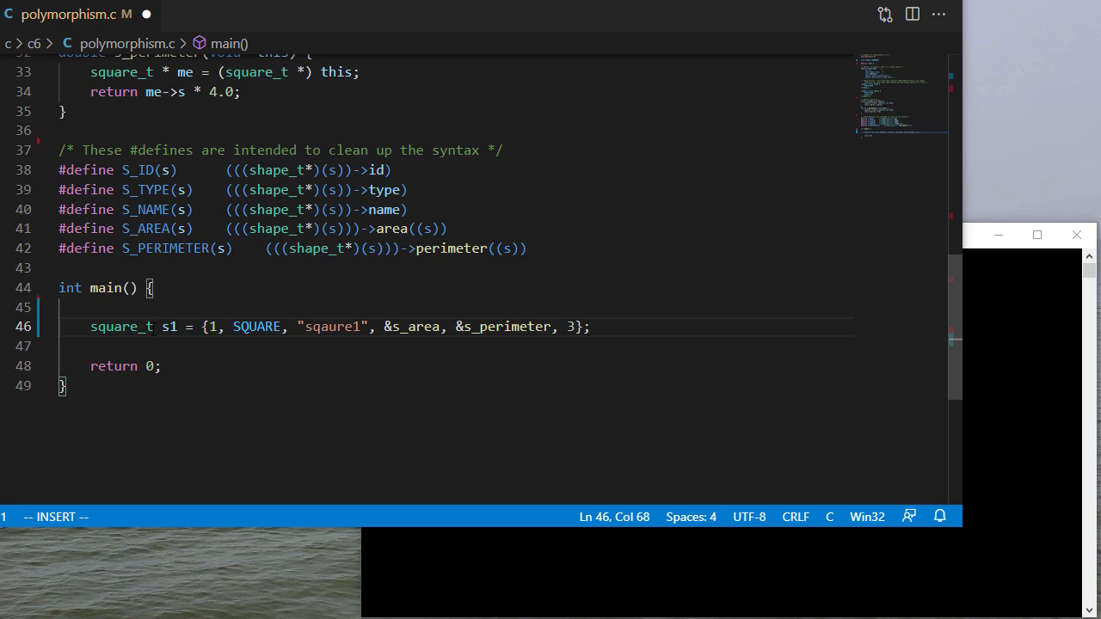
{"action": "key", "text": "Enter"}
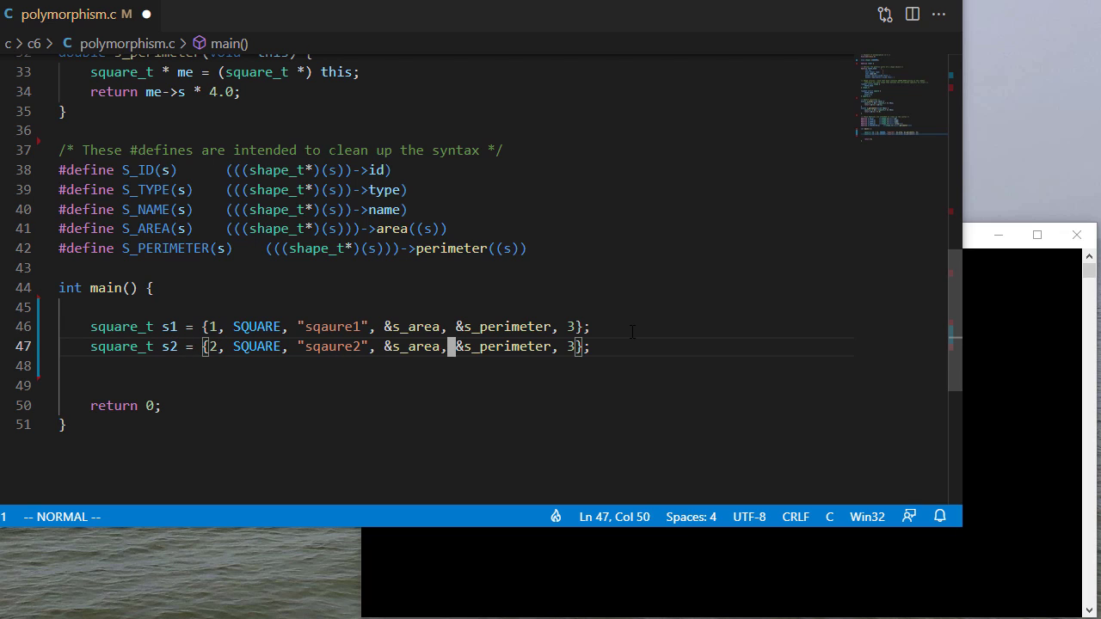
Step: Give s2 side 4, then declare shape_t * shapes[COUNT]; and shape_t * curr;
{"action": "type", "text": "4"}
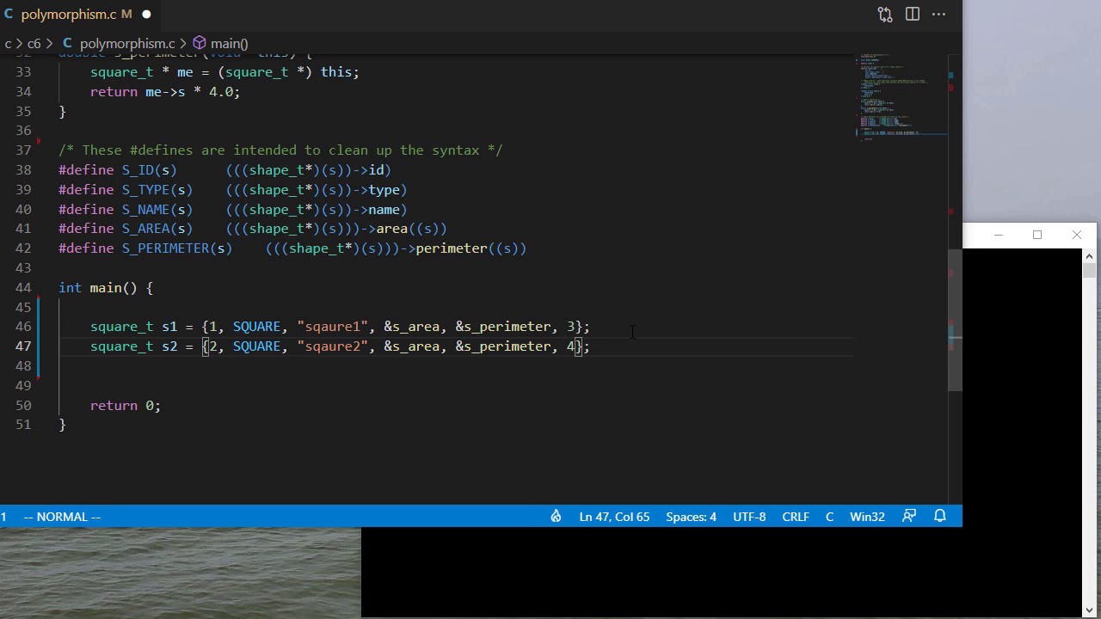
{"action": "key", "text": "o"}
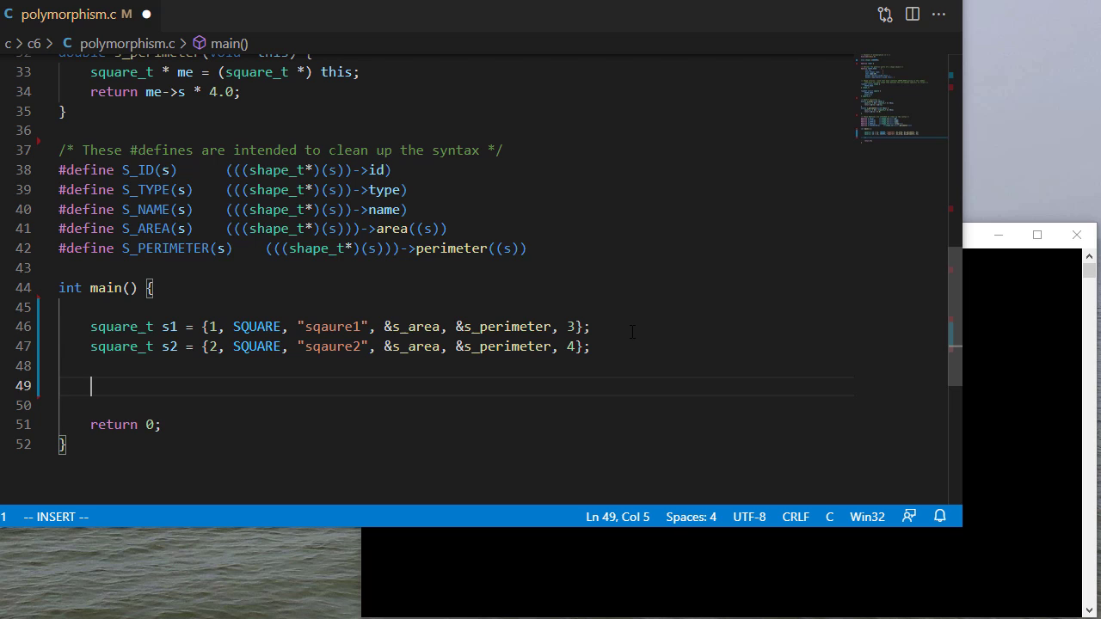
{"action": "type", "text": "shape_t *"}
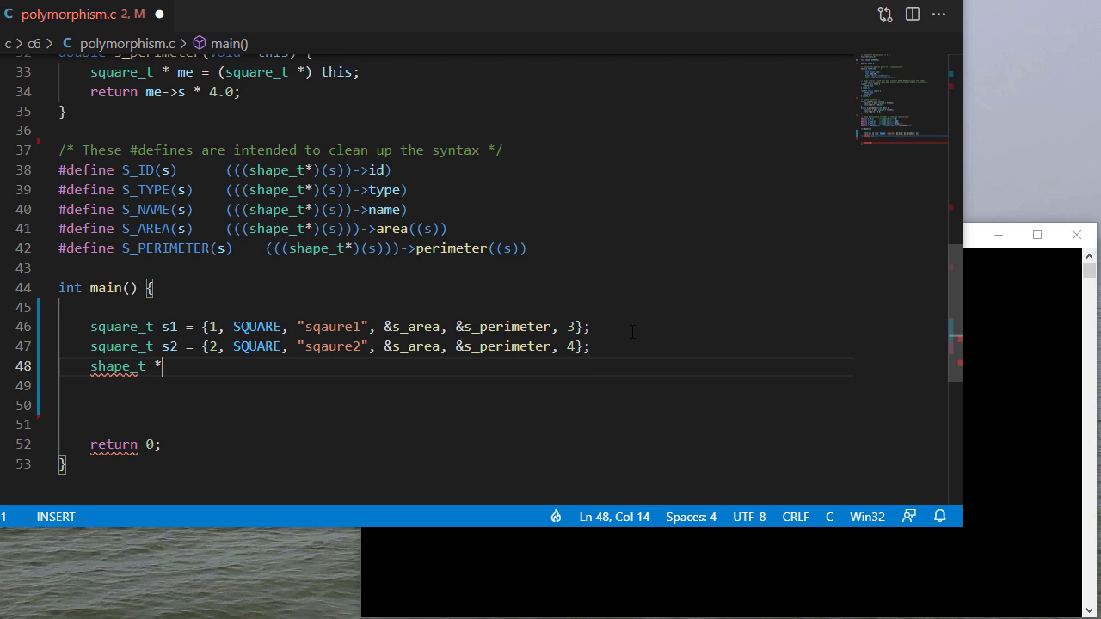
{"action": "type", "text": "shapes[COUNT];"}
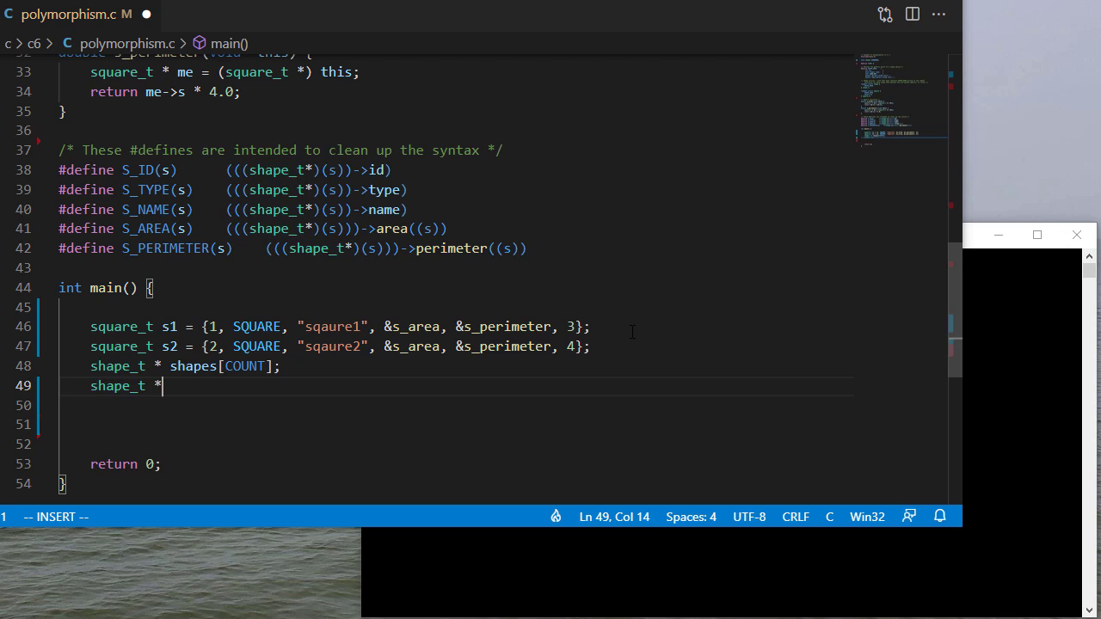
{"action": "type", "text": "curr;"}
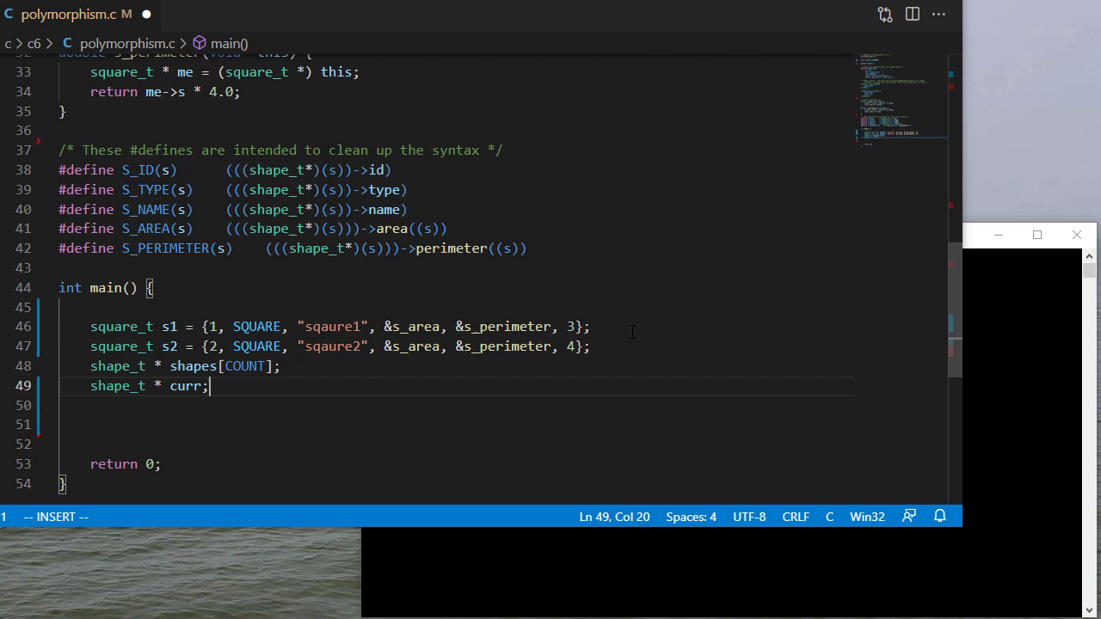
{"action": "key", "text": "Return"}
{"action": "type", "text": "for(int "}
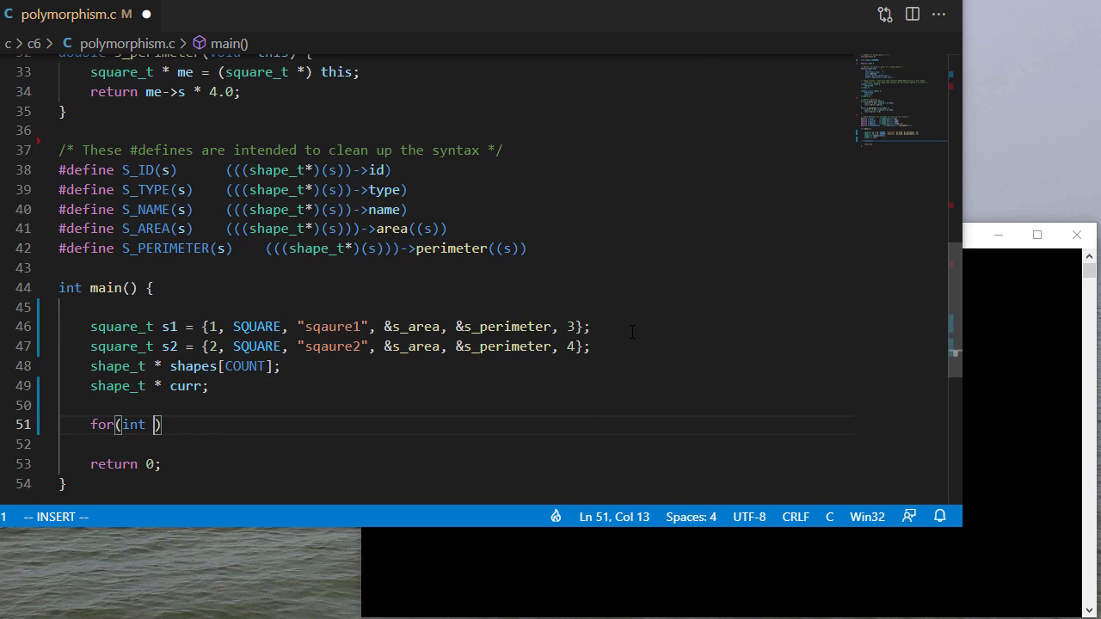
Step: Loop ii over COUNT, assign curr = shapes[ii] and write the printf format for name, id, type, area, perimeter
{"action": "type", "text": "ii=0;ii<COUNT;ii++"}
{"action": "left_click", "coordinate": [455, 444]}
{"action": "type", "text": "curr"}
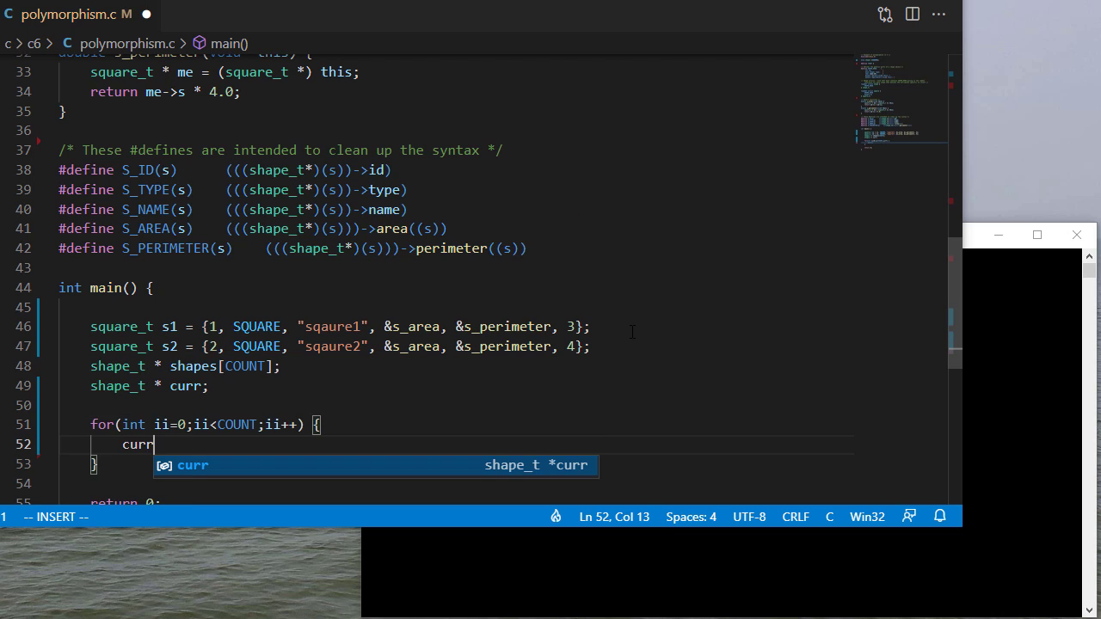
{"action": "type", "text": "= s"}
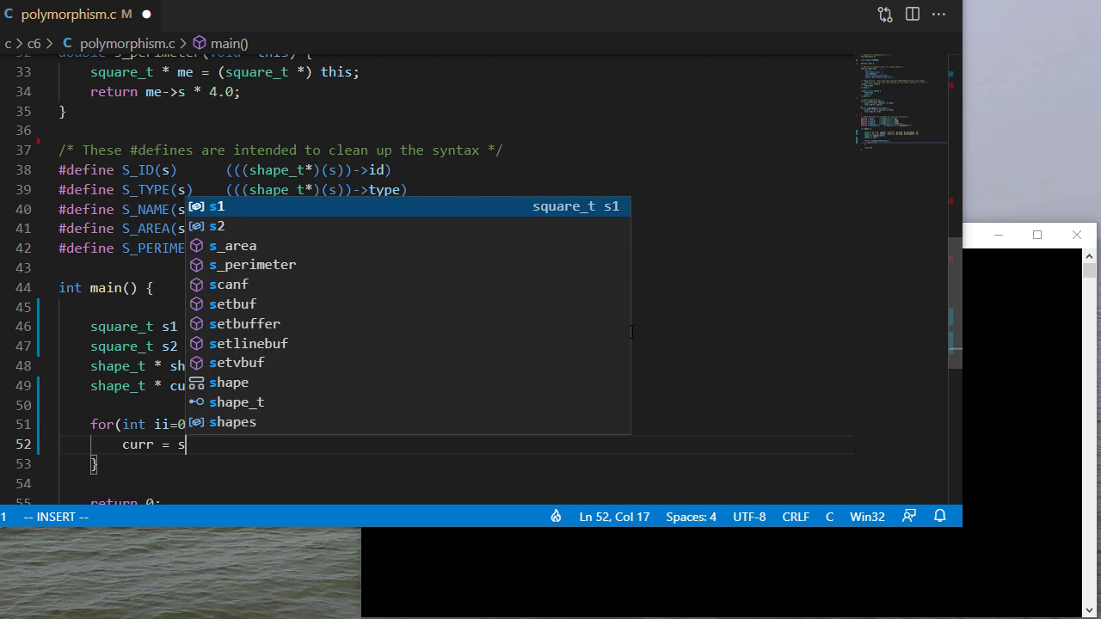
{"action": "type", "text": "hapes[ii]"}
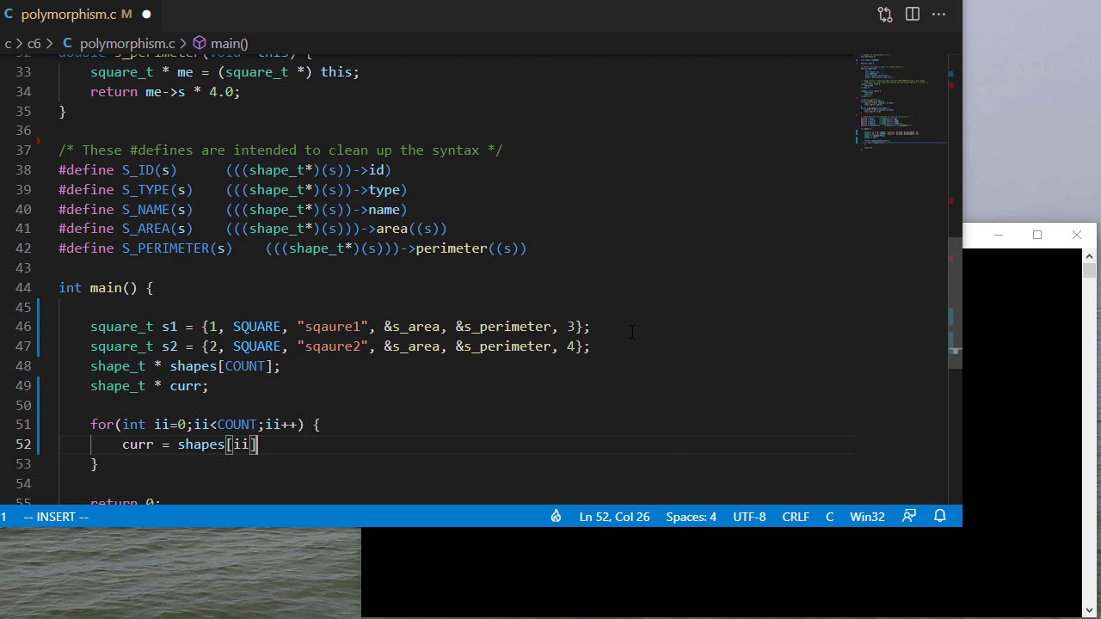
{"action": "type", "text": "print(\"%"}
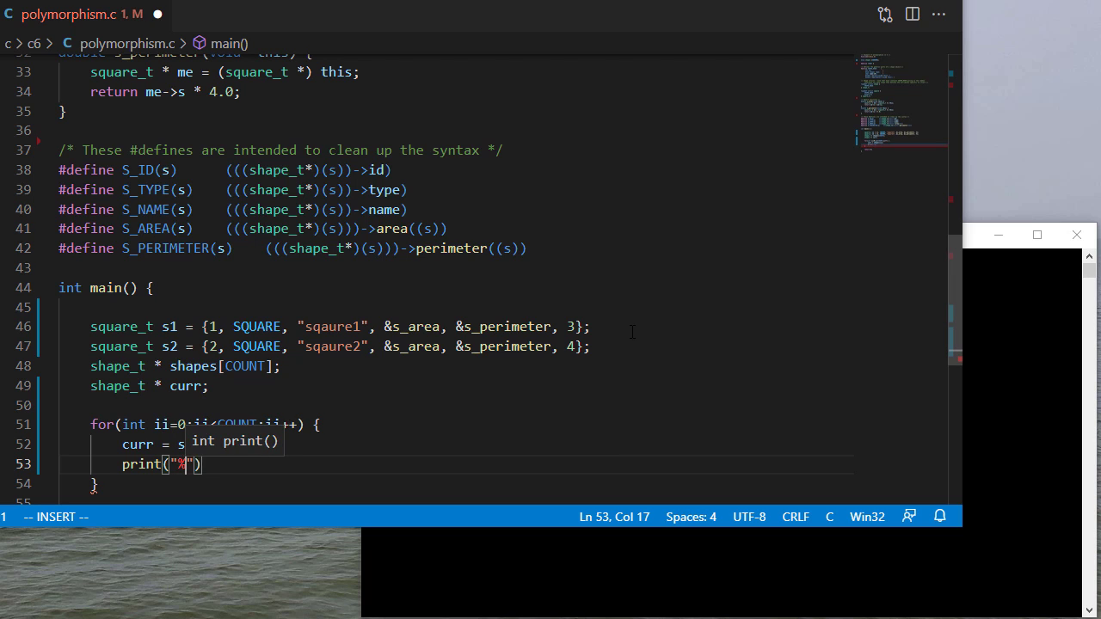
{"action": "type", "text": "s: id=%"}
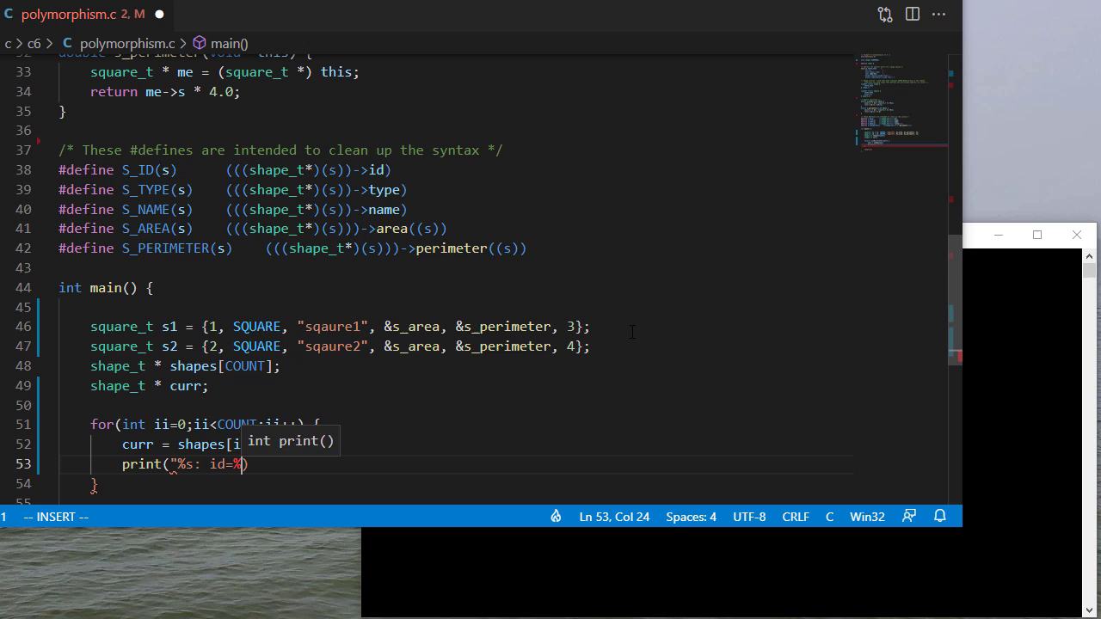
{"action": "type", "text": "d, type=%"}
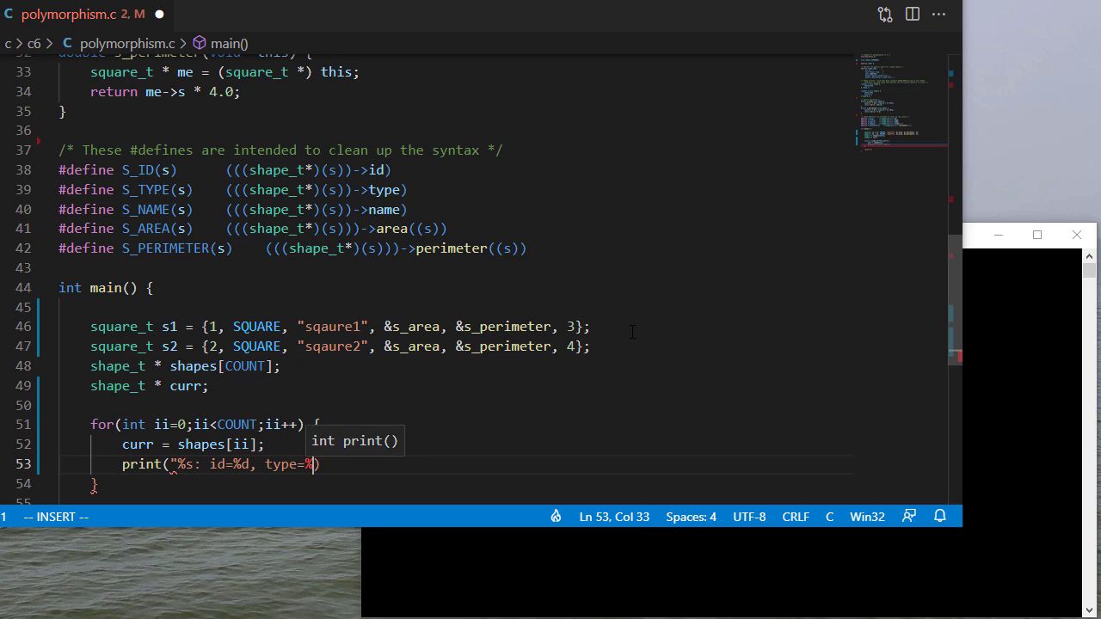
{"action": "type", "text": "d, area="}
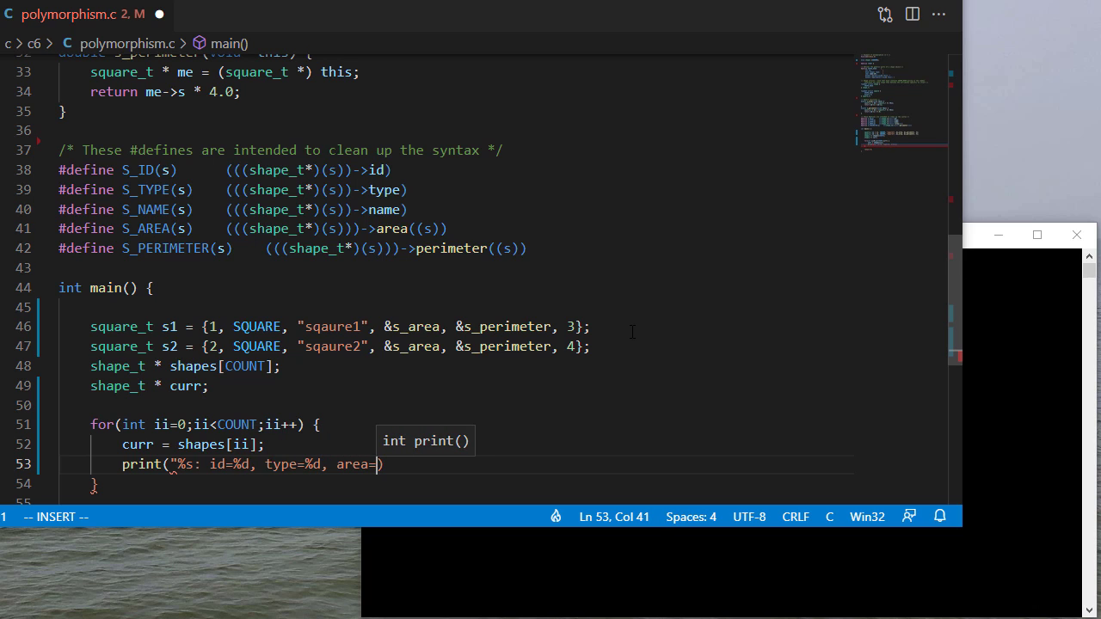
{"action": "type", "text": "%f,"}
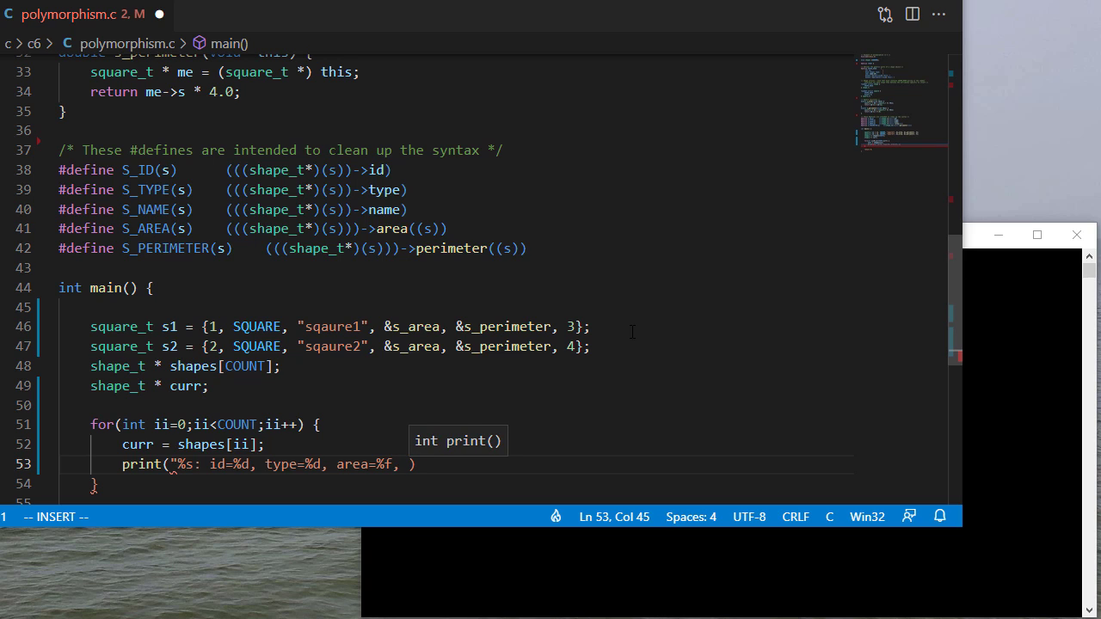
{"action": "type", "text": "perimeter"}
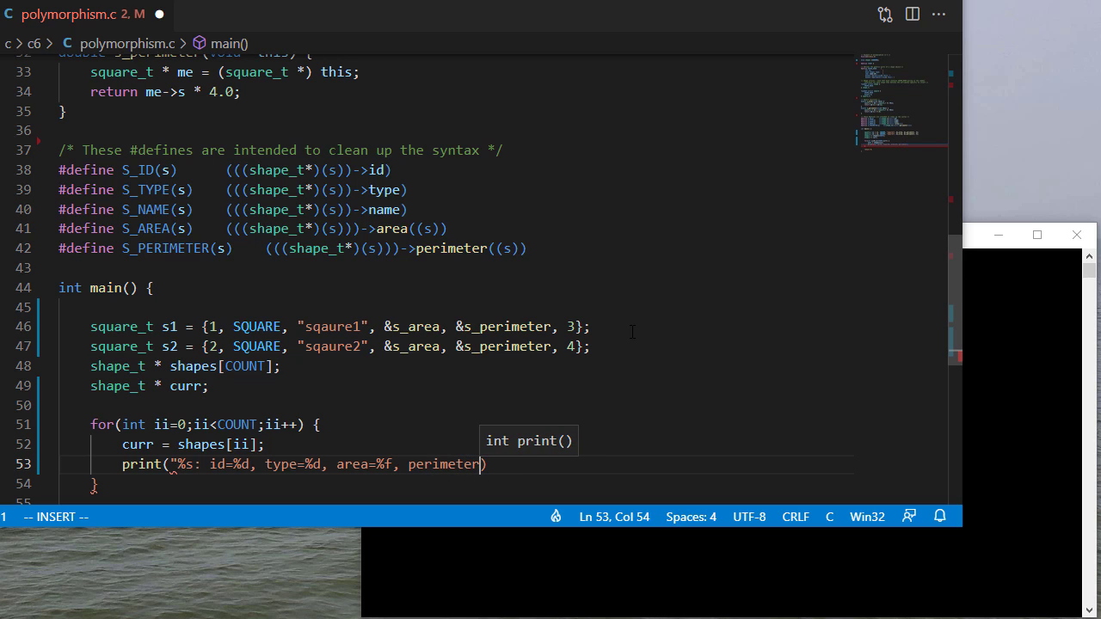
{"action": "type", "text": "%f\\n\","}
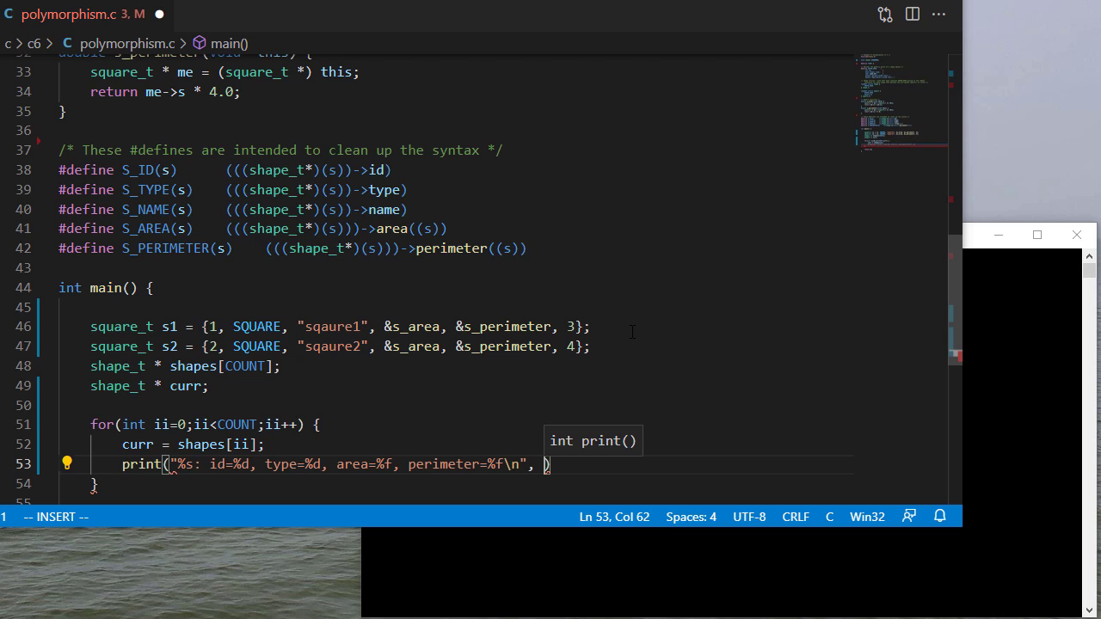
Step: Pass S_NAME, S_ID, S_TYPE, S_AREA and S_PERIMETER of curr as the printf arguments
{"action": "type", "text": "S_ID()"}
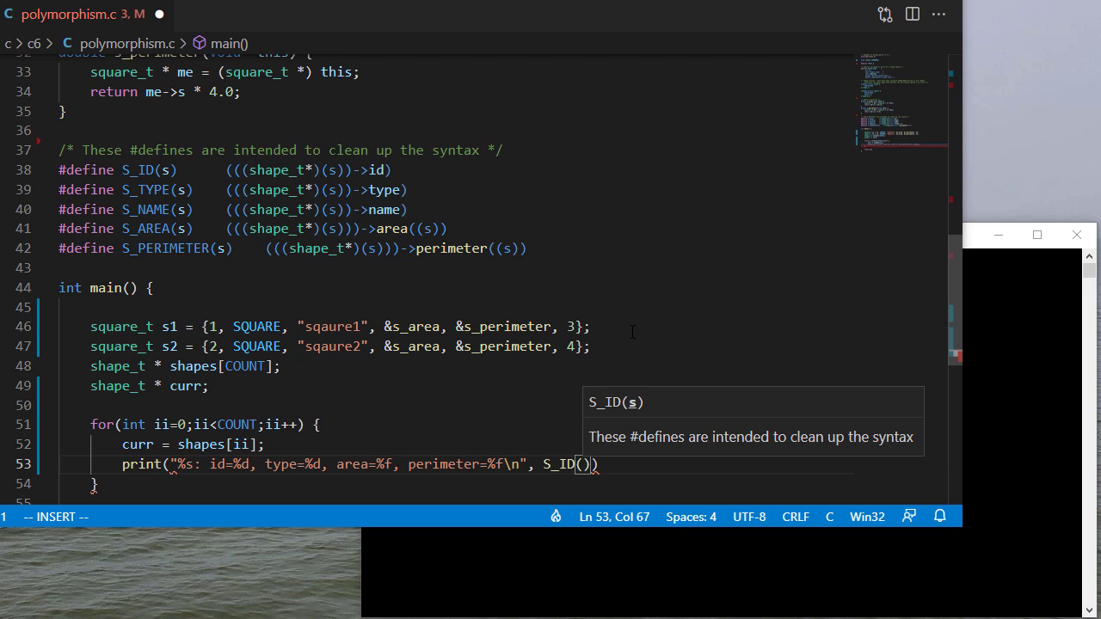
{"action": "type", "text": "curr"}
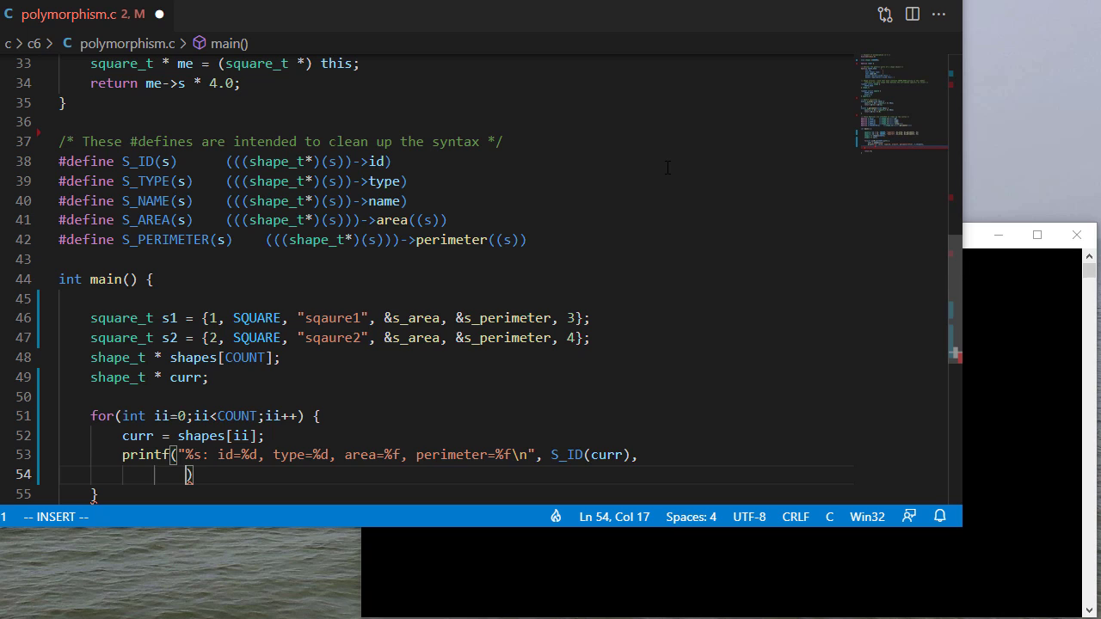
{"action": "key", "text": "Escape"}
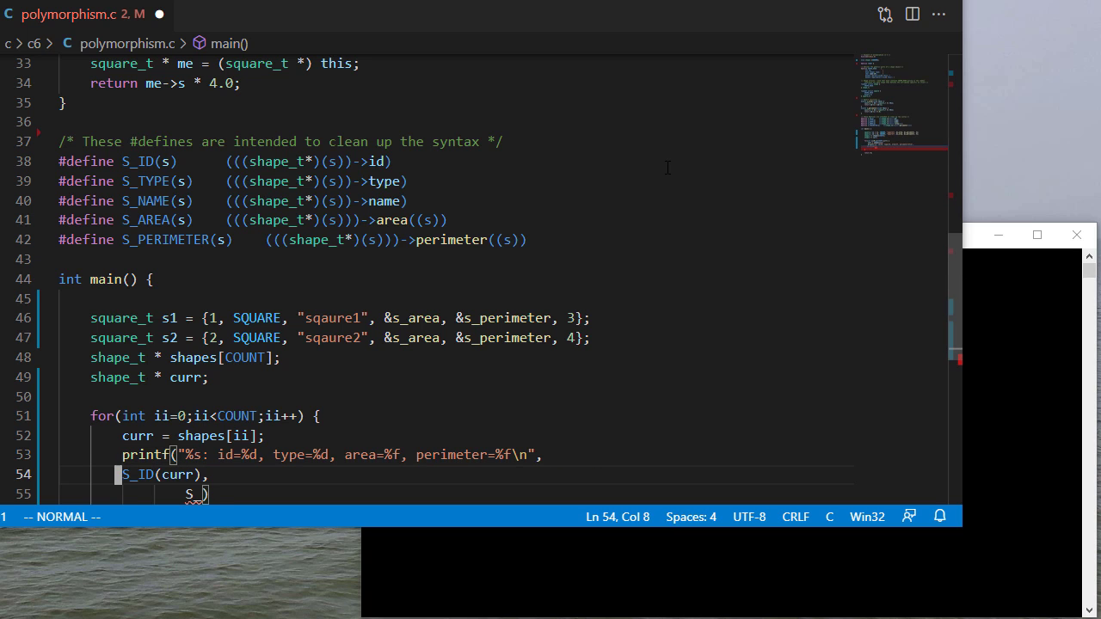
{"action": "type", "text": "S_NAME()"}
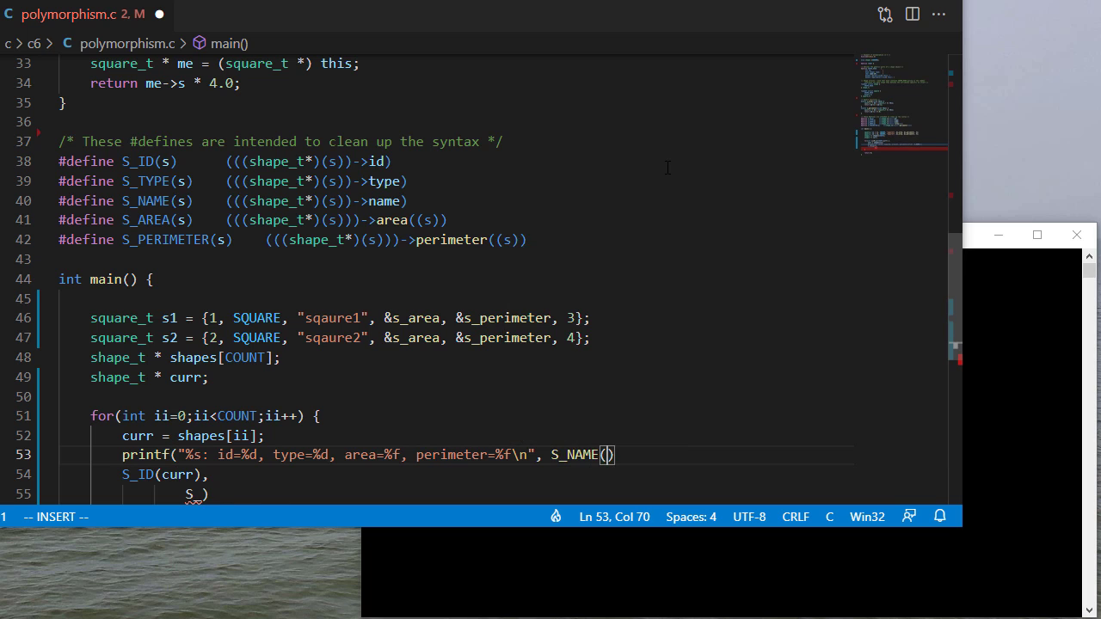
{"action": "type", "text": "curr"}
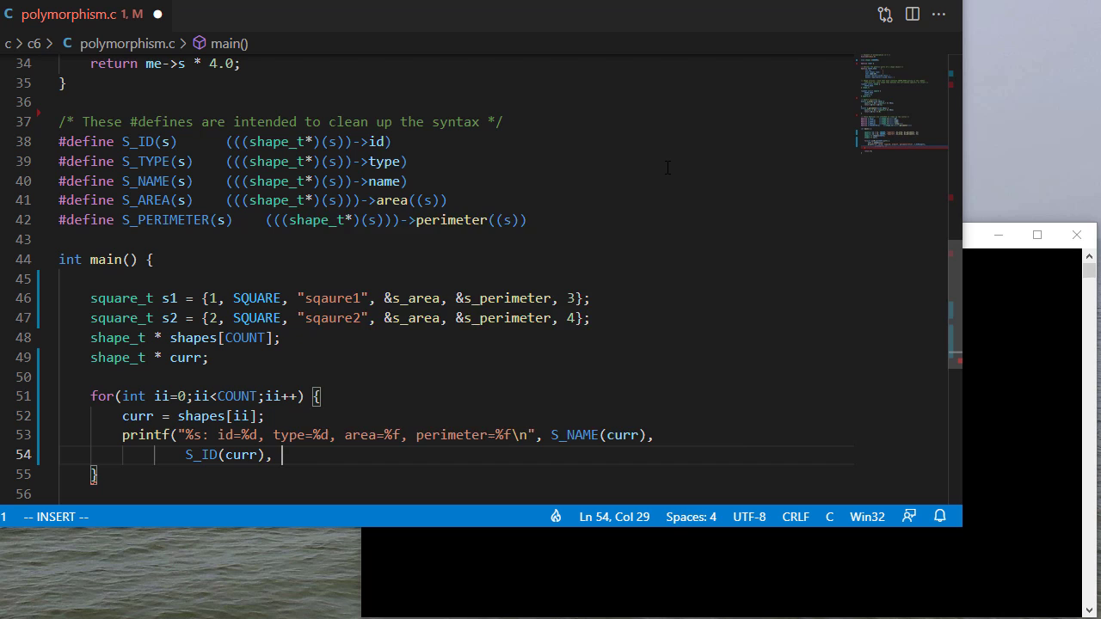
{"action": "type", "text": "S_TYPE(curr), S"}
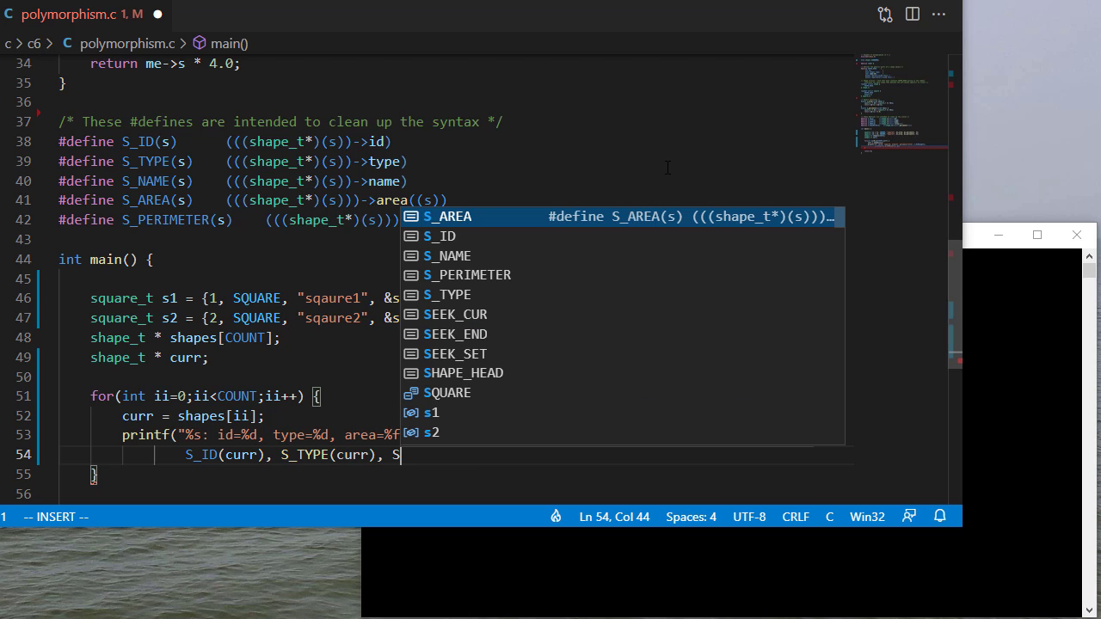
{"action": "type", "text": "_AREA(c"}
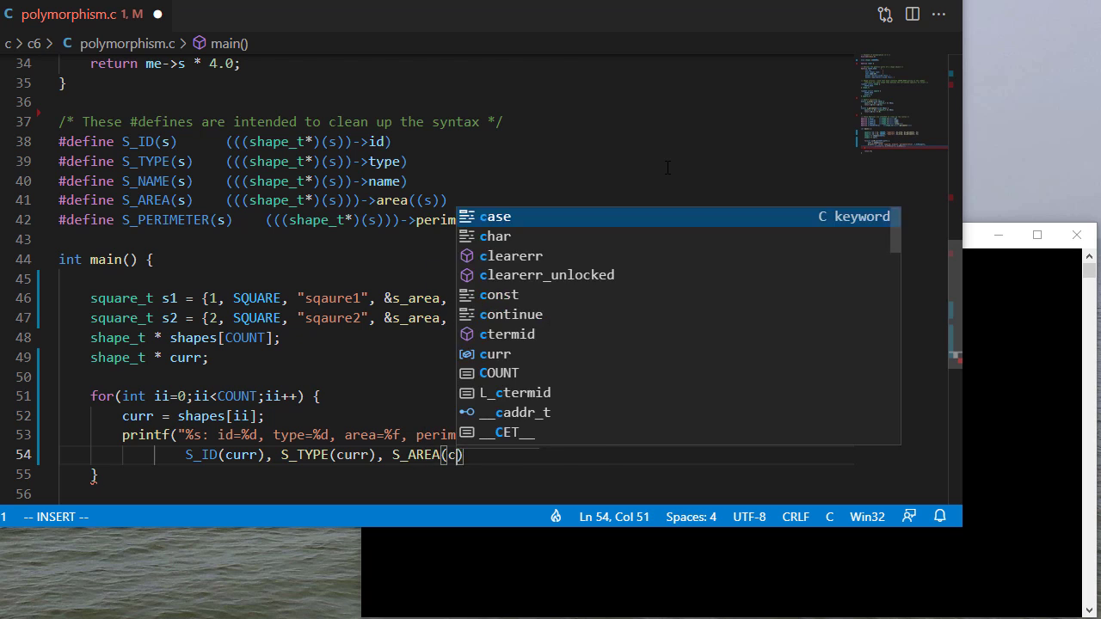
{"action": "type", "text": "urr), S"}
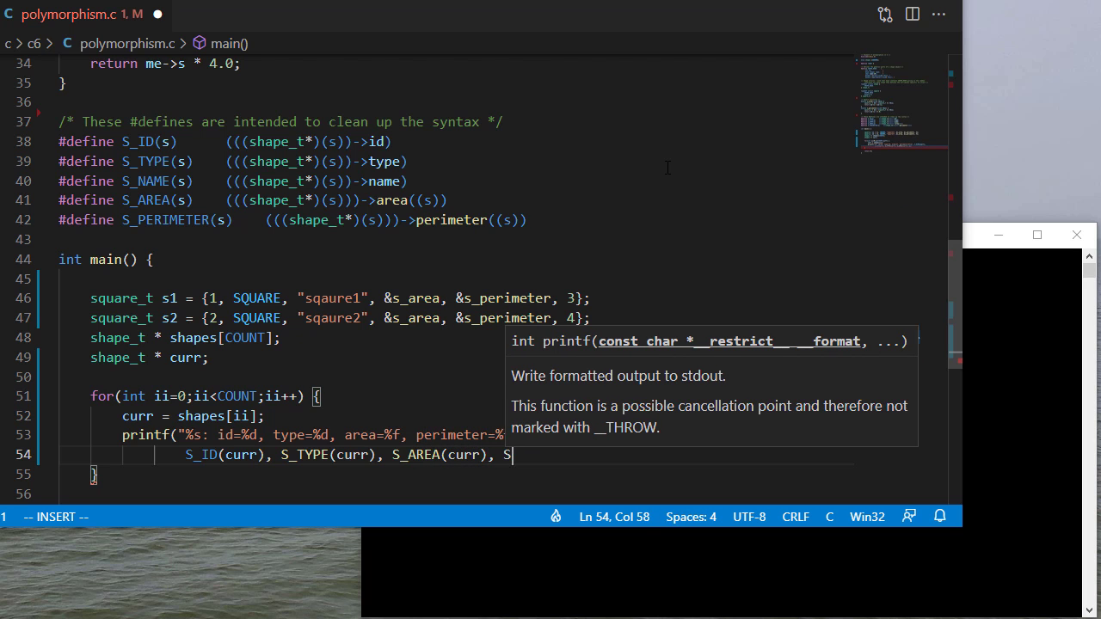
{"action": "type", "text": "_PERIMETER(curr"}
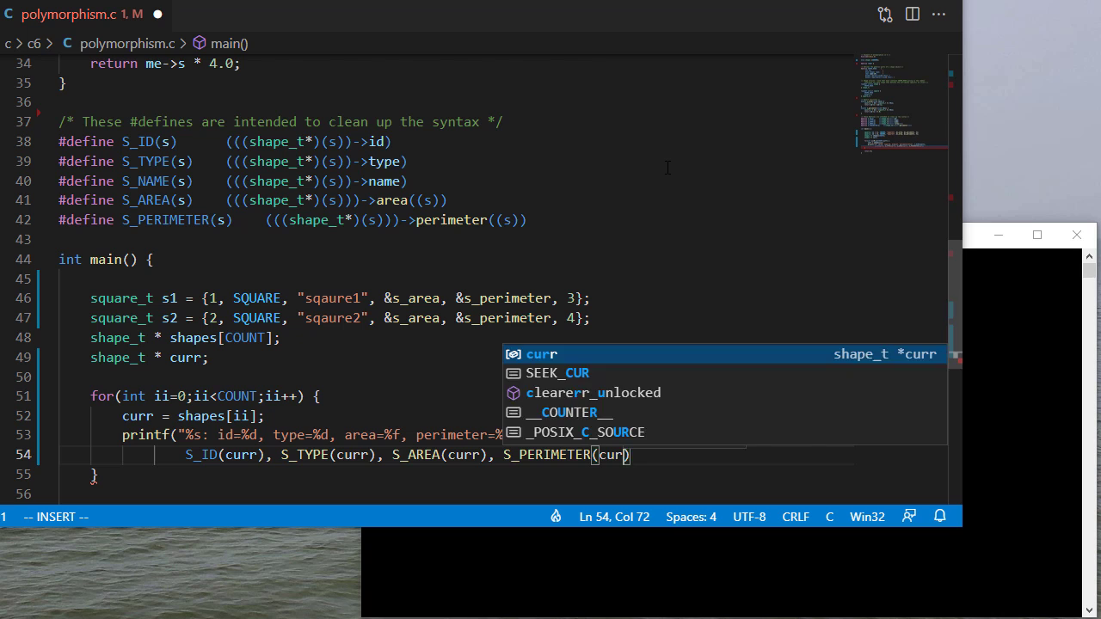
{"action": "key", "text": "Escape"}
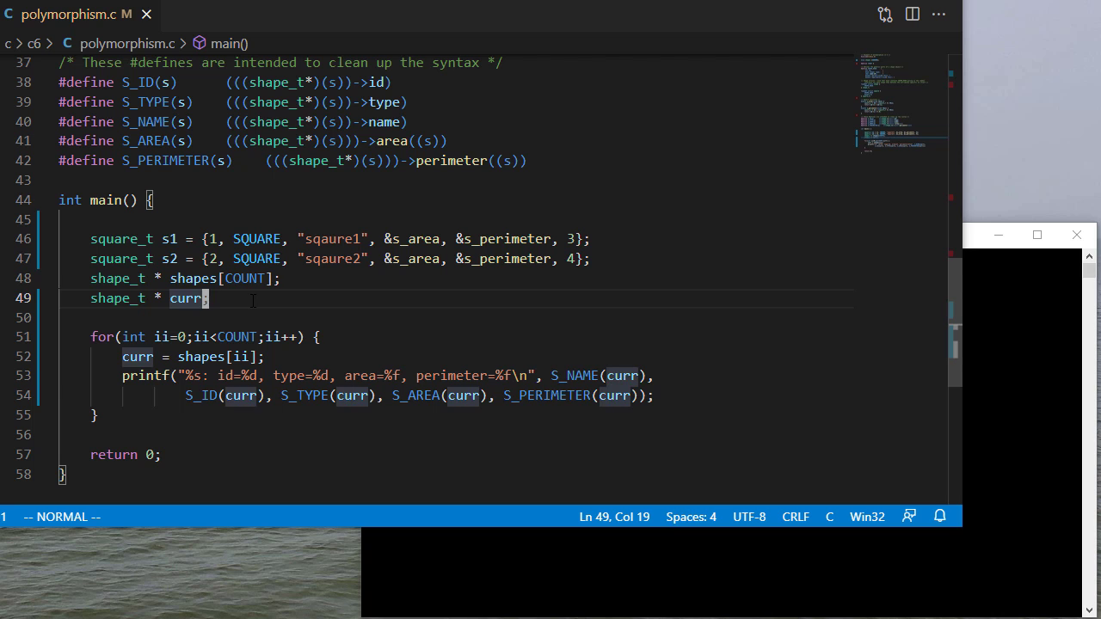
Step: Above the loop assign shapes[0] = (shape_t *) &s1, starting the cast
{"action": "key", "text": "o"}
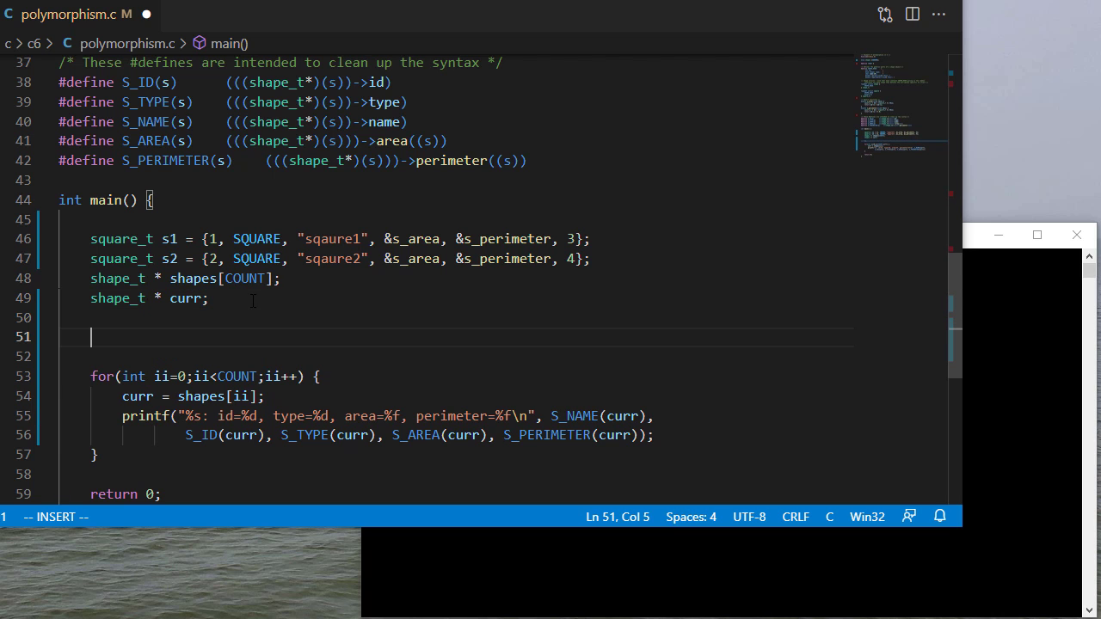
{"action": "type", "text": "shapes[]"}
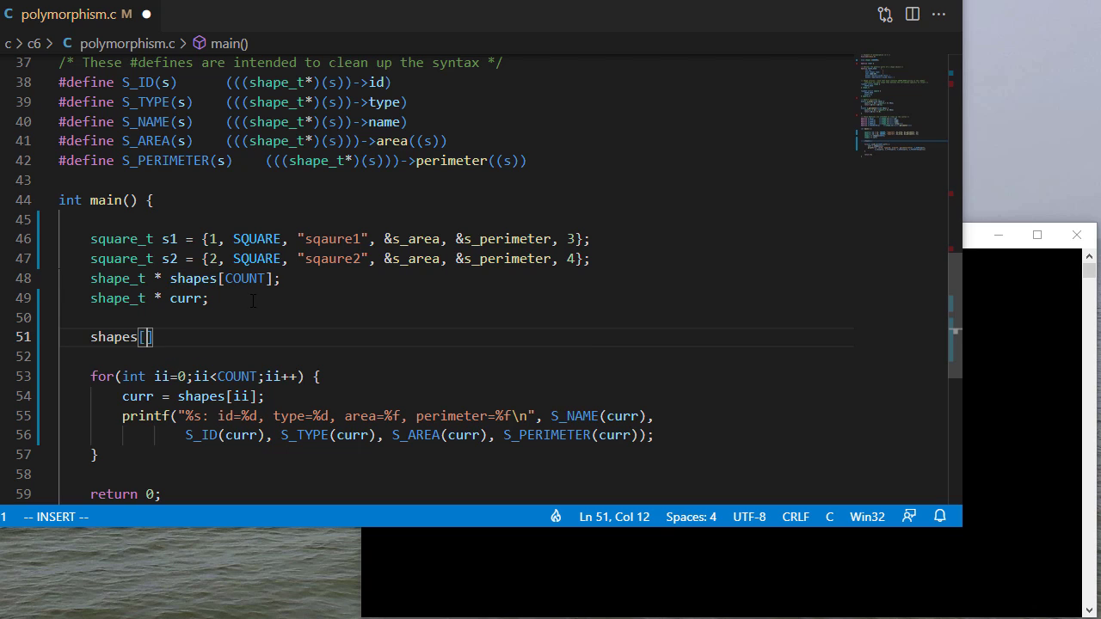
{"action": "type", "text": "0] ="}
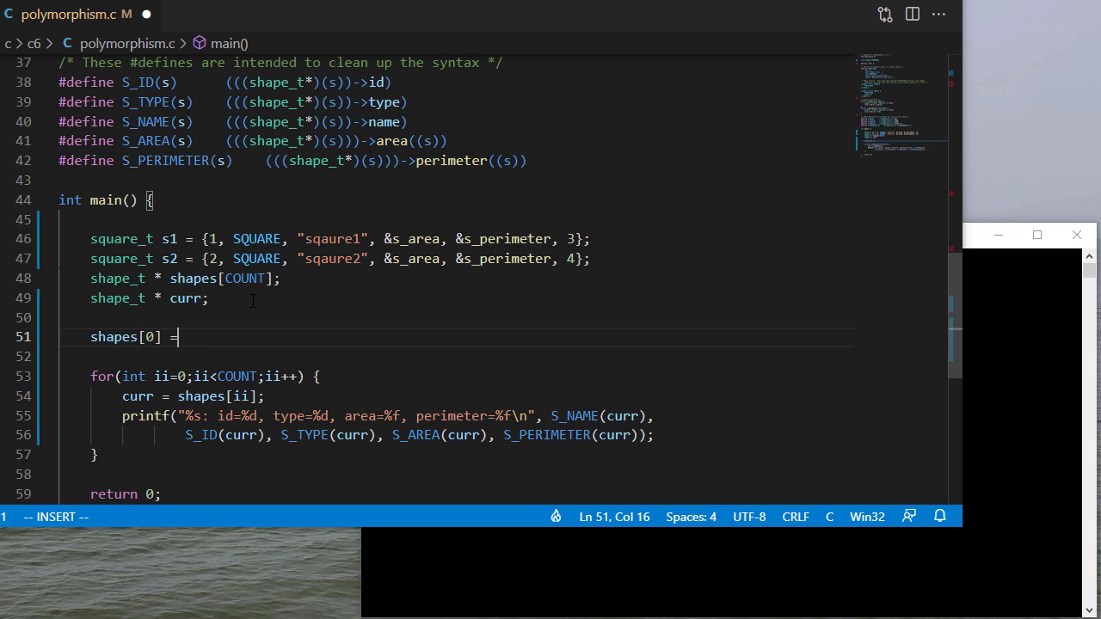
{"action": "type", "text": "s1"}
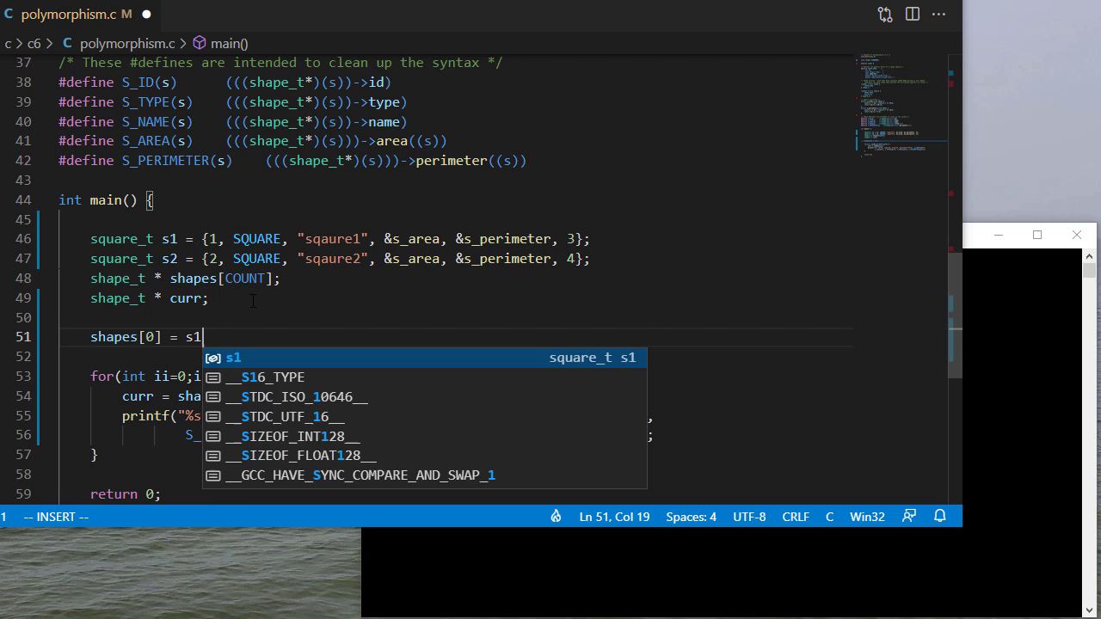
{"action": "key", "text": "Escape"}
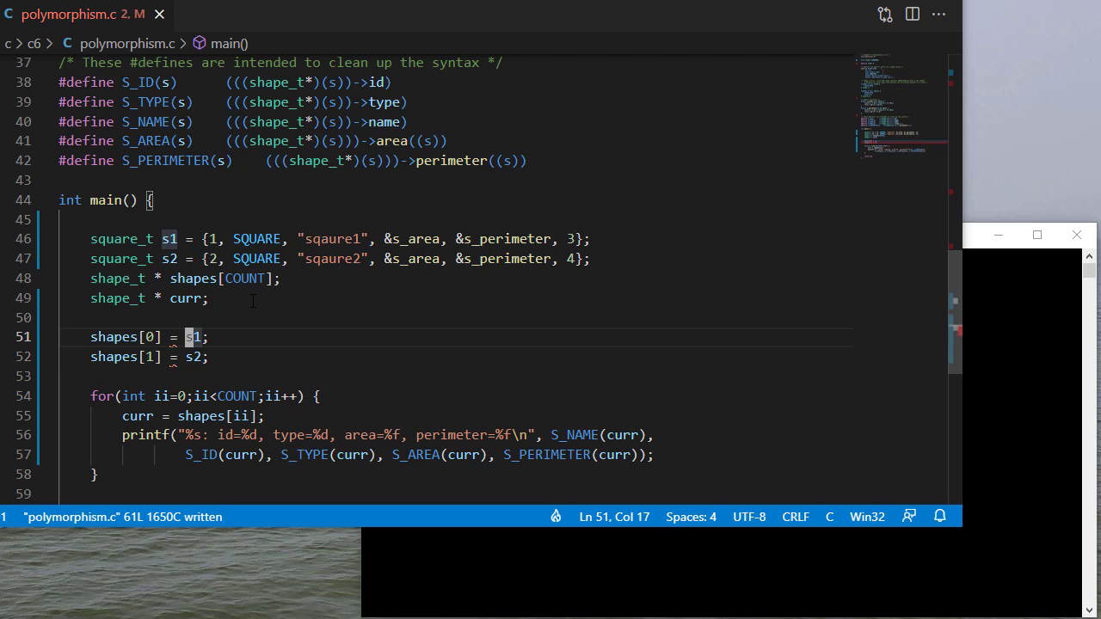
{"action": "type", "text": "(shape_t *) &"}
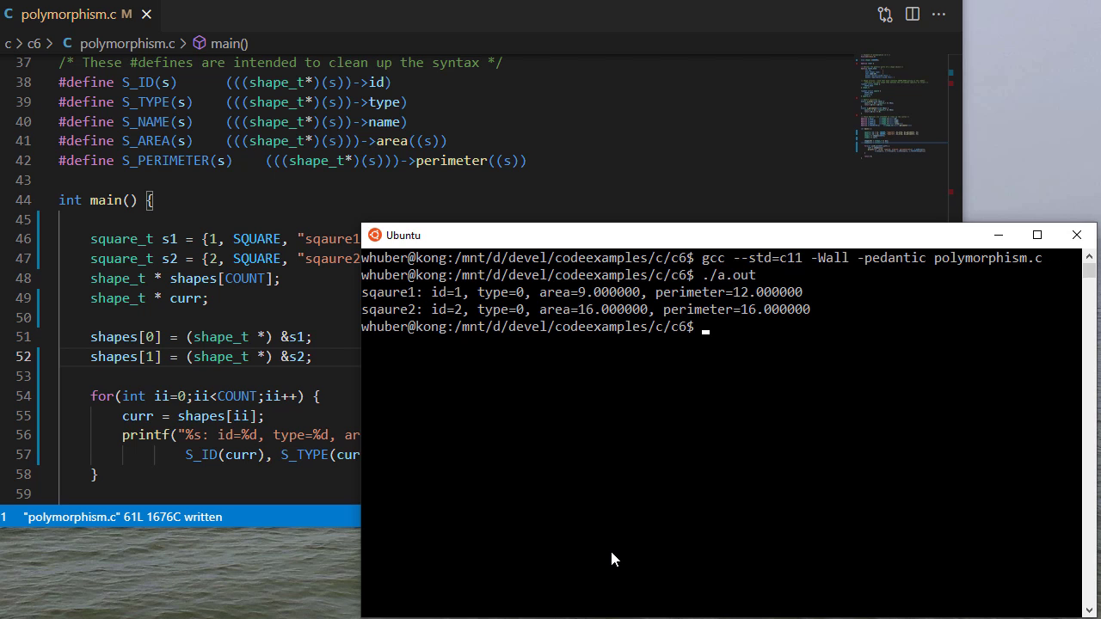
{"action": "mouse_move", "coordinate": [520, 306]}
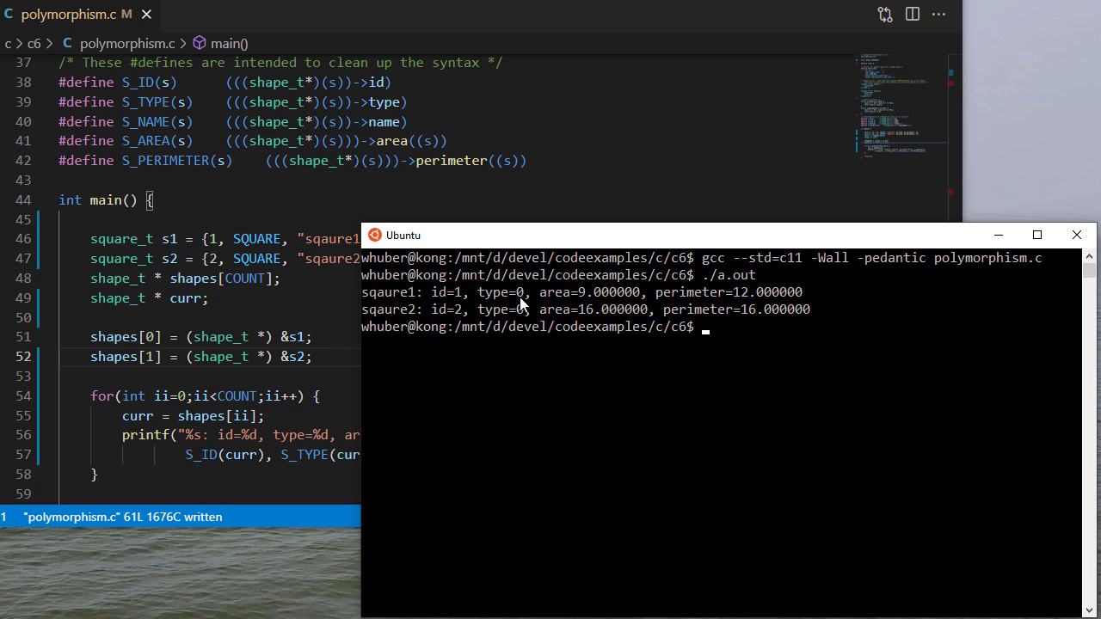
{"action": "mouse_move", "coordinate": [386, 291]}
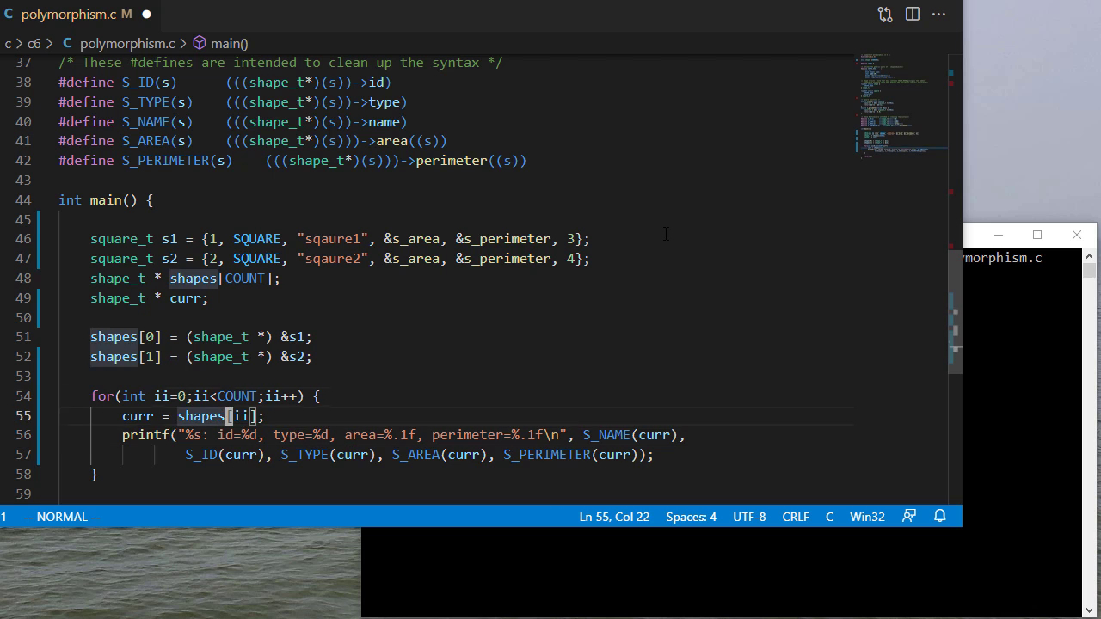
Step: Return to the Ubuntu terminal to rebuild and rerun with one-decimal output
{"action": "left_click", "coordinate": [325, 237]}
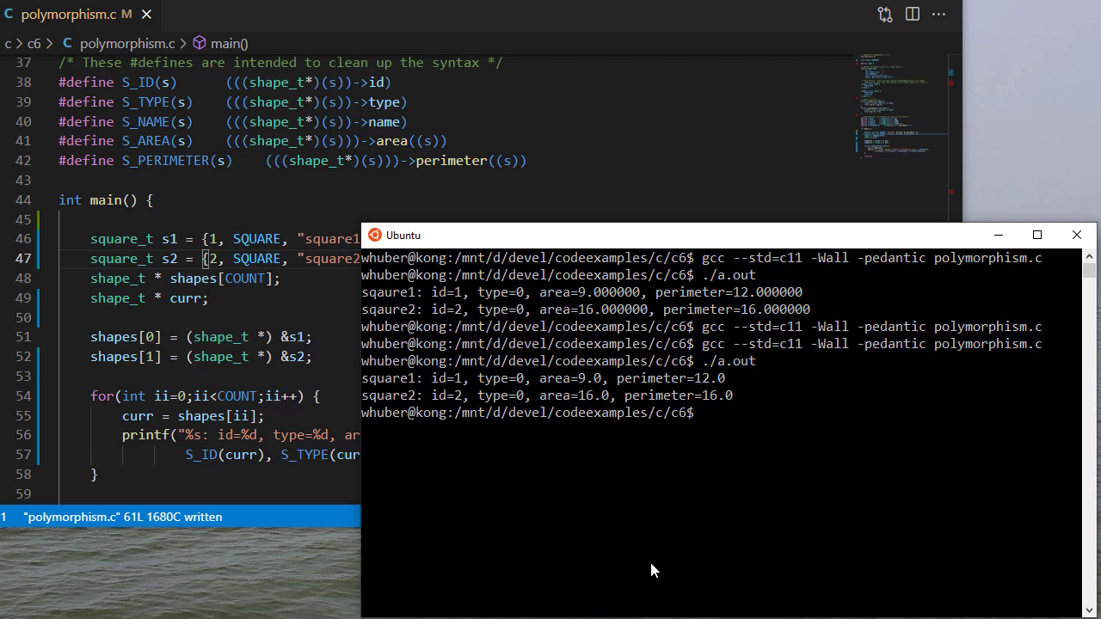
{"action": "mouse_move", "coordinate": [578, 582]}
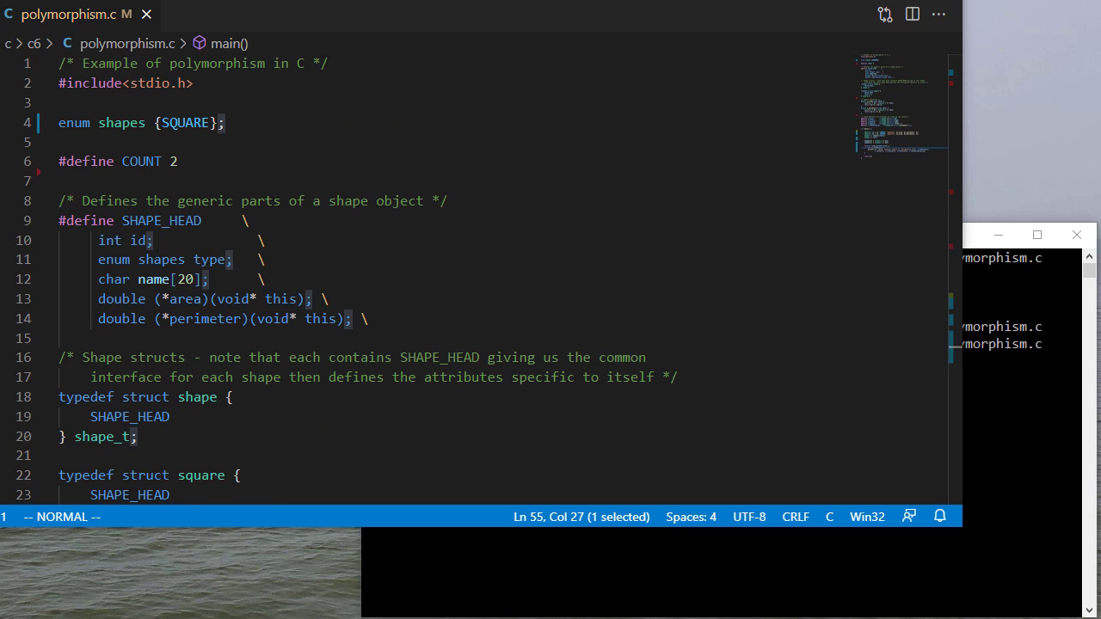
Step: Add CIRCLE to the enum, raise COUNT to 4 and define PI as 3.1415
{"action": "type", "text": ", CIRCLE"}
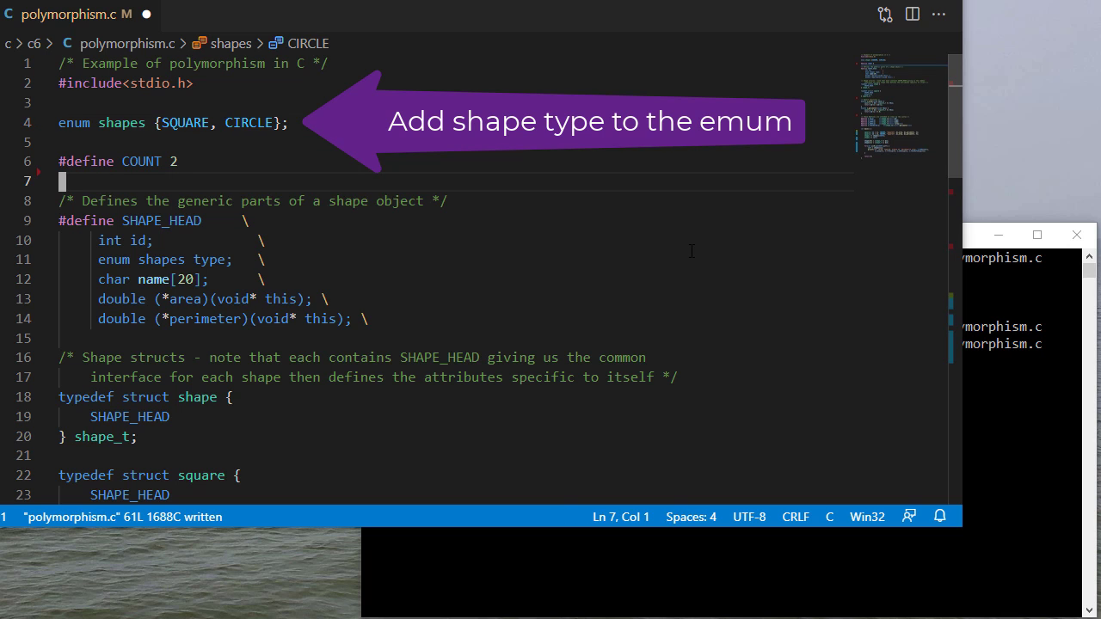
{"action": "left_click", "coordinate": [172, 162]}
{"action": "type", "text": "4"}
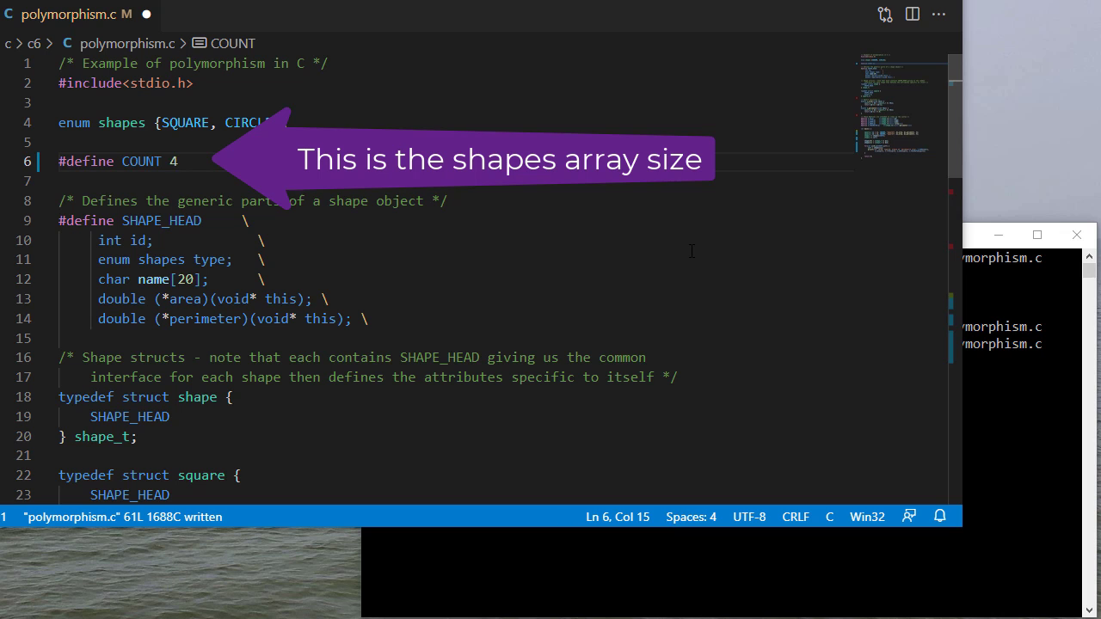
{"action": "type", "text": "#"}
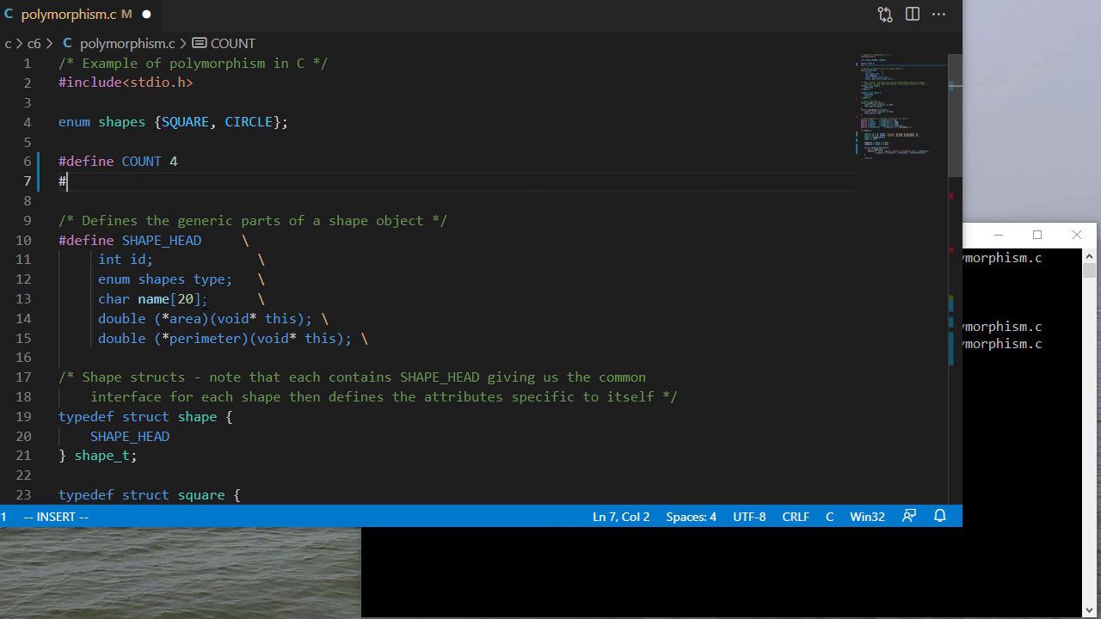
{"action": "type", "text": "define PI"}
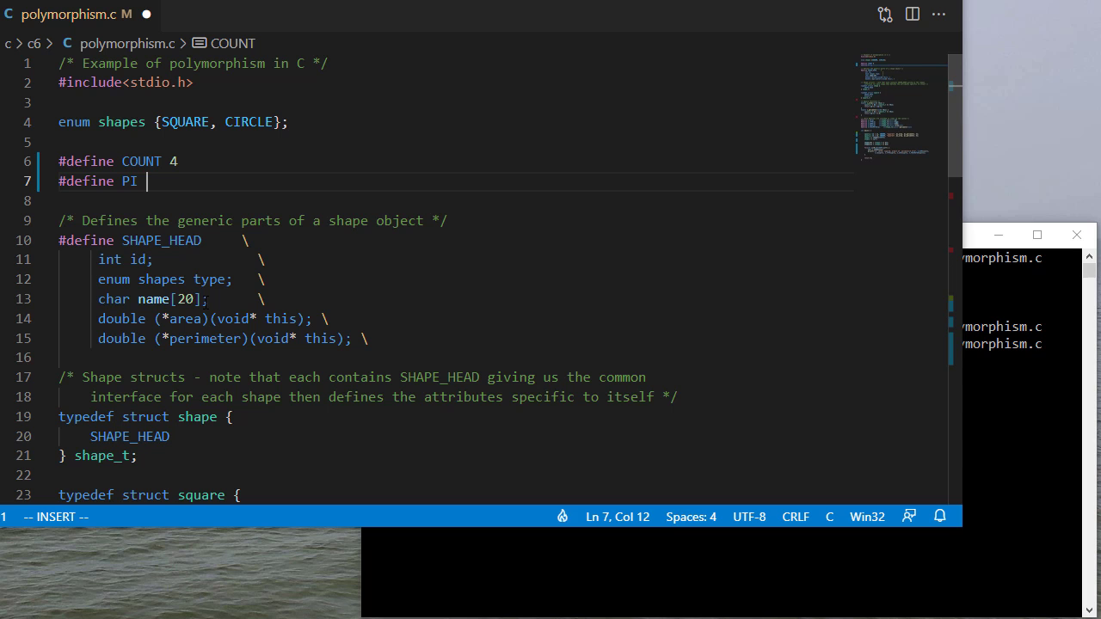
{"action": "type", "text": "3.1415"}
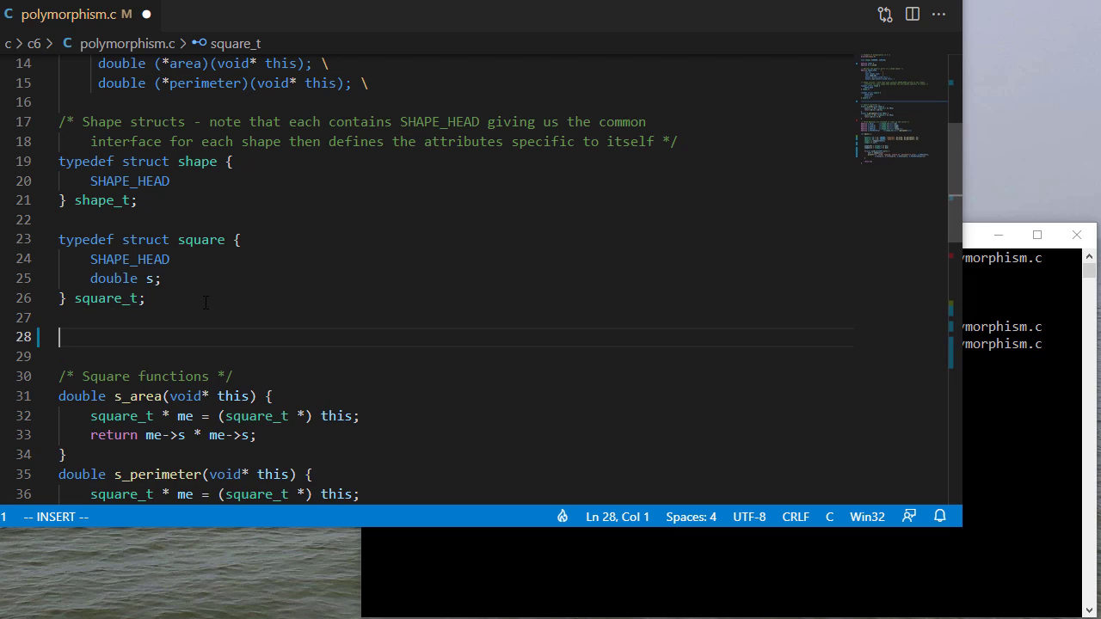
Step: Define typedef struct circle with SHAPE_HEAD and double r; as circle_t
{"action": "type", "text": "typedef struct circle {"}
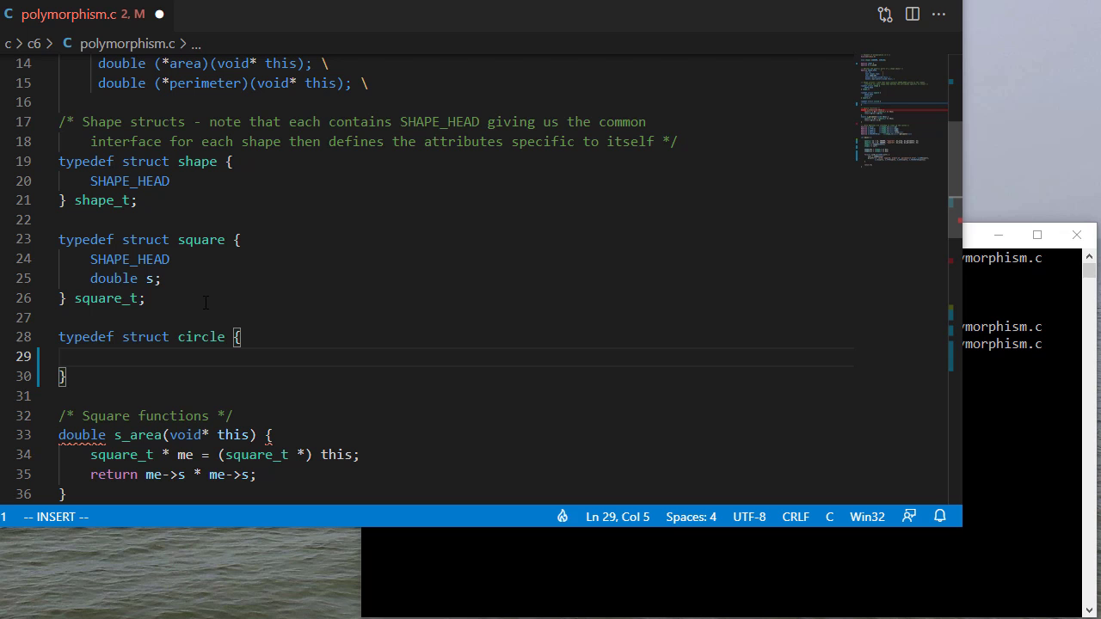
{"action": "type", "text": "SHAPE_HEAD"}
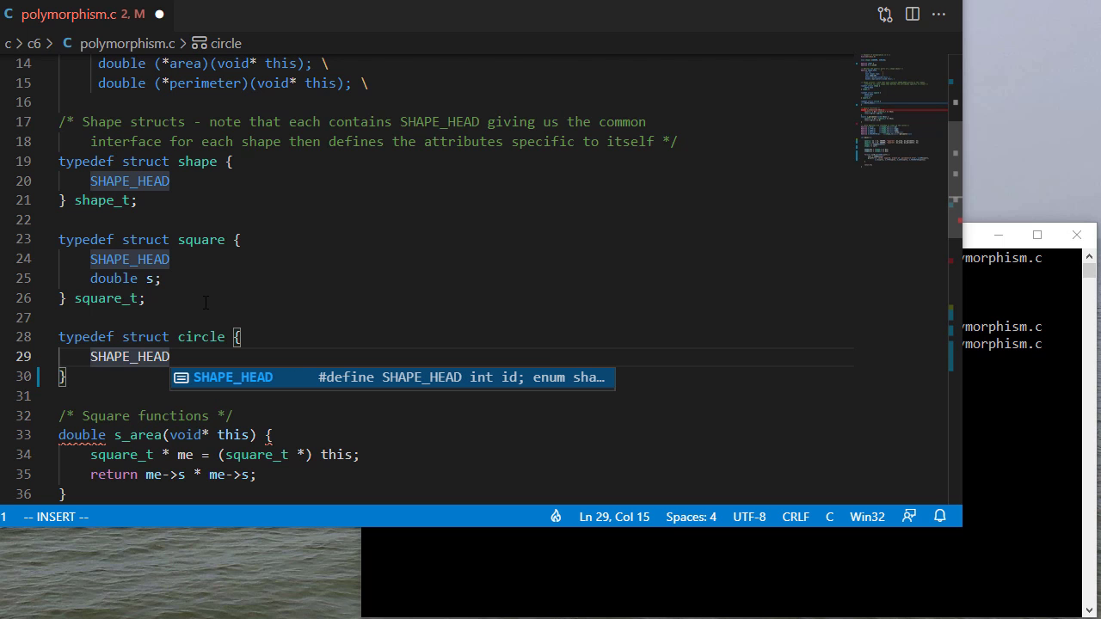
{"action": "key", "text": "Enter"}
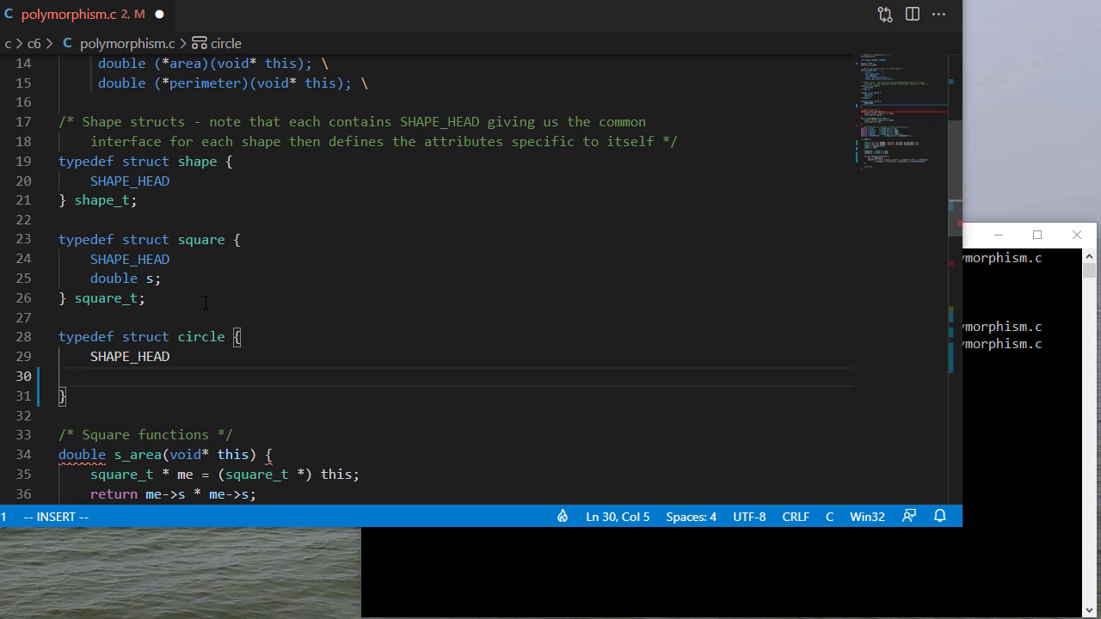
{"action": "type", "text": "double r;"}
{"action": "left_click", "coordinate": [454, 395]}
{"action": "type", "text": " circle_t;"}
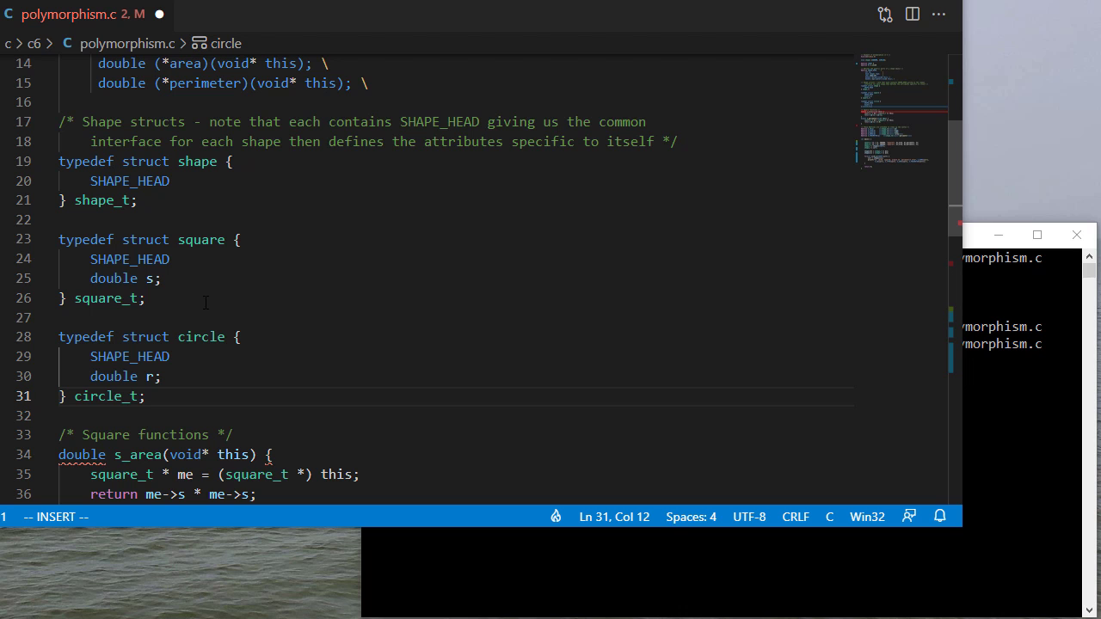
{"action": "key", "text": "Escape"}
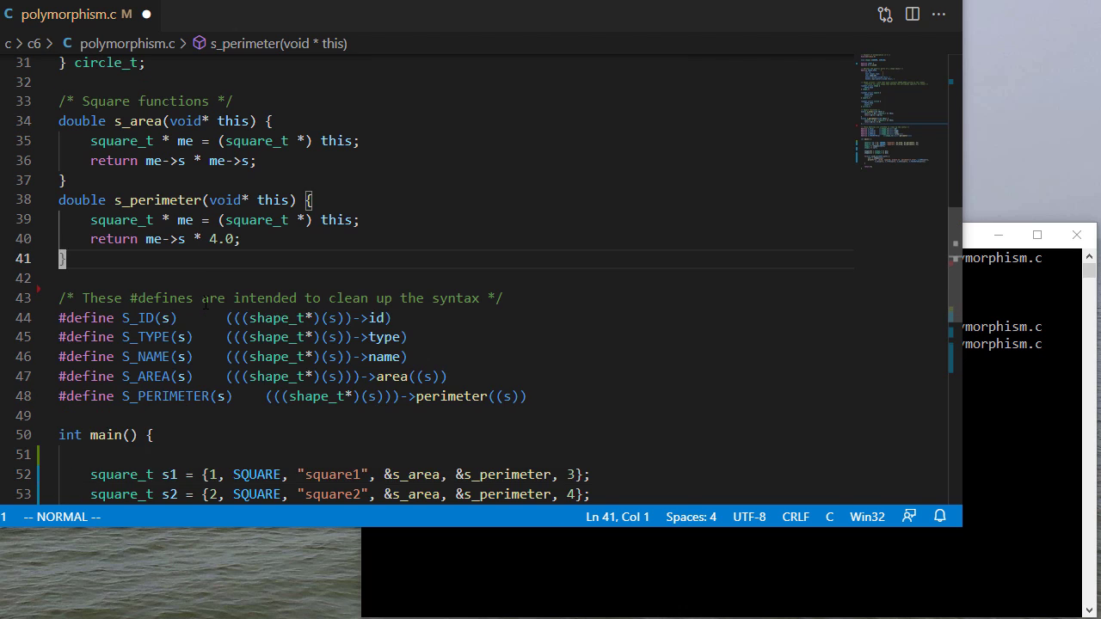
Step: Add /* Circle functions */ and c_area casting this to circle_t and returning me->r * me->r * PI
{"action": "type", "text": "/* Circle functions */"}
{"action": "type", "text": "double"}
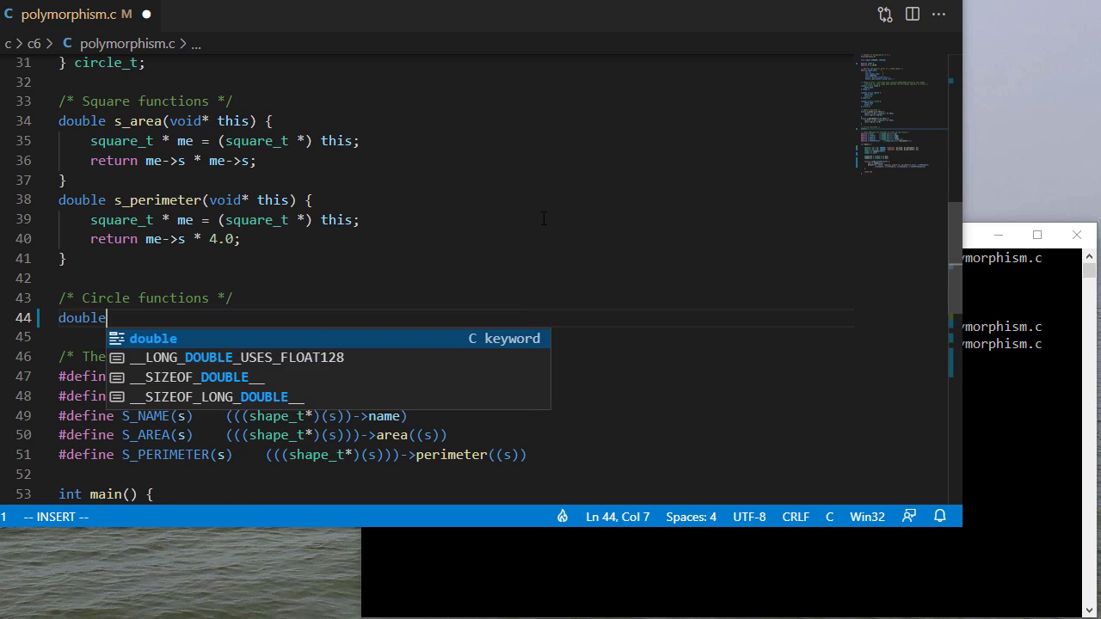
{"action": "type", "text": "c_"}
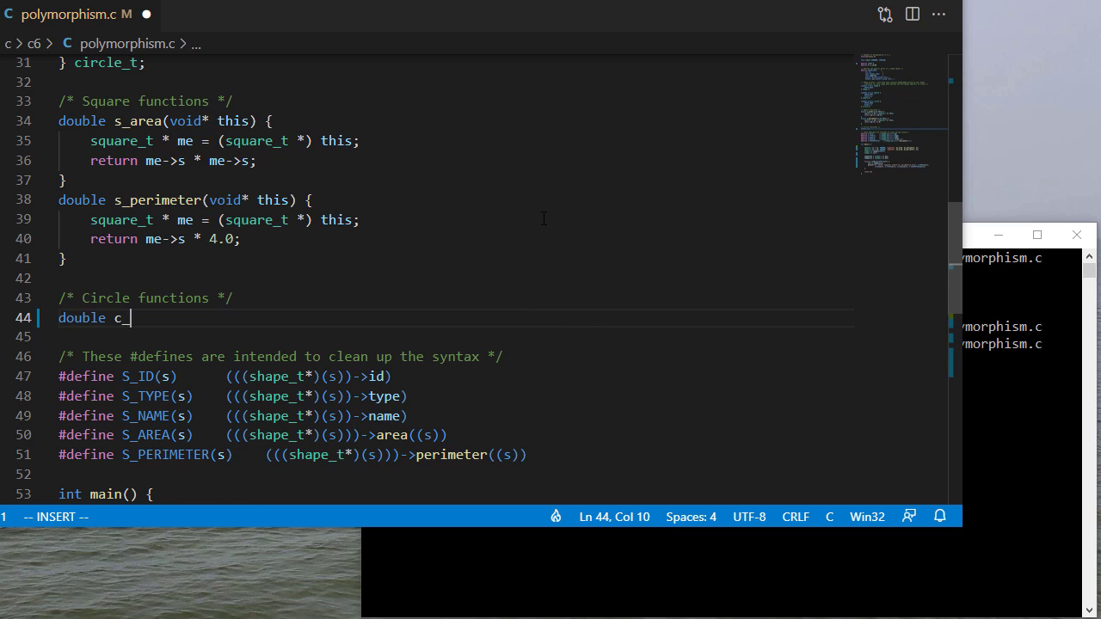
{"action": "type", "text": "area(void* this) {"}
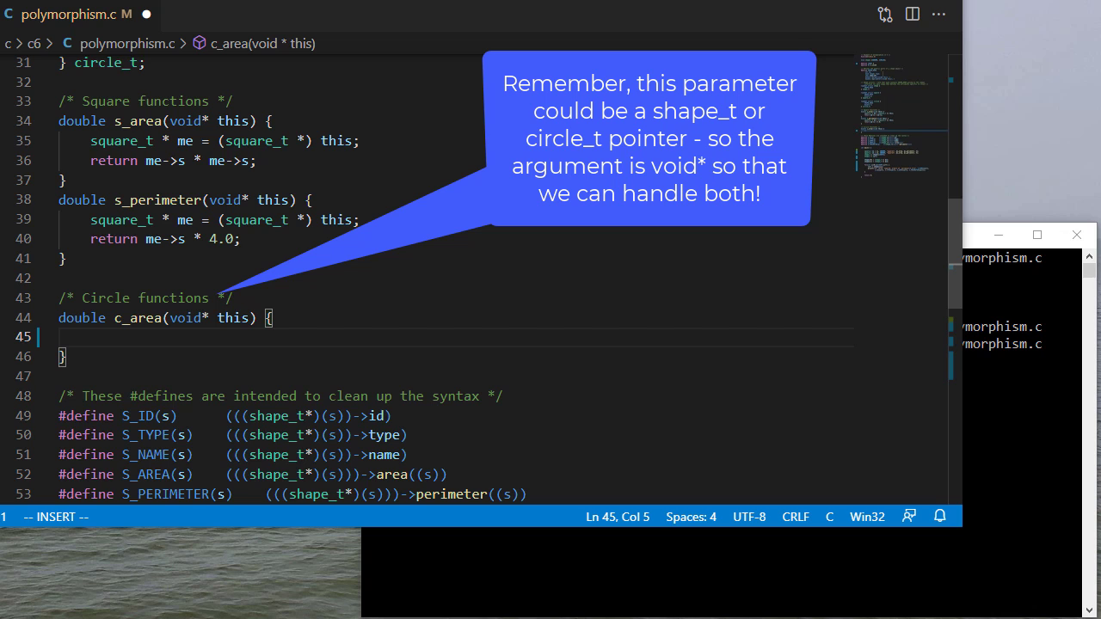
{"action": "type", "text": "circle_t * me = (circle_t"}
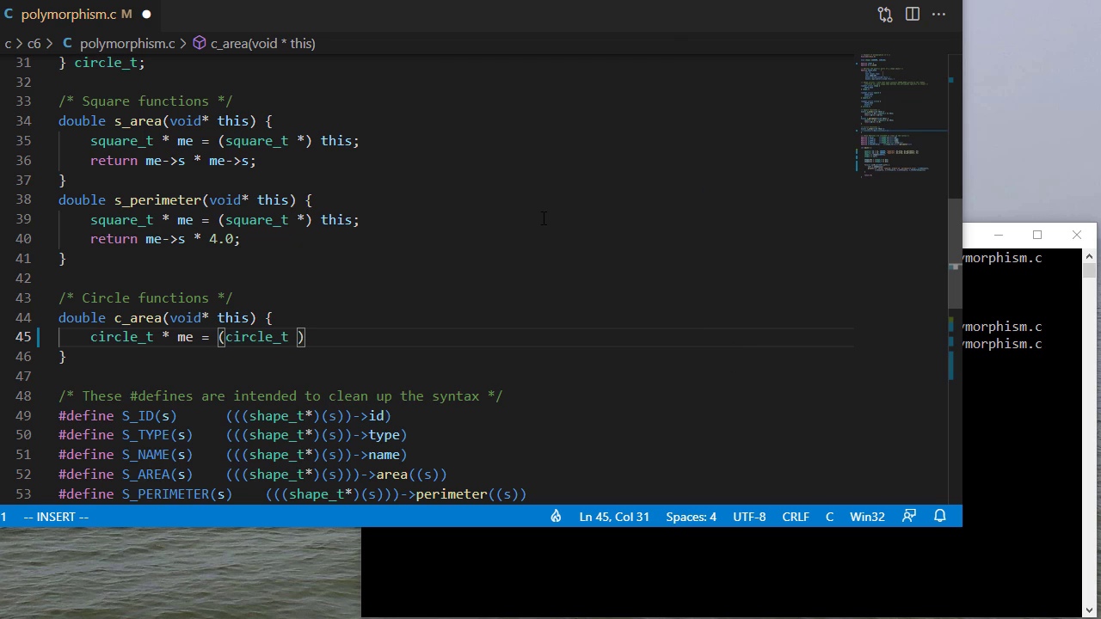
{"action": "type", "text": "*) this;"}
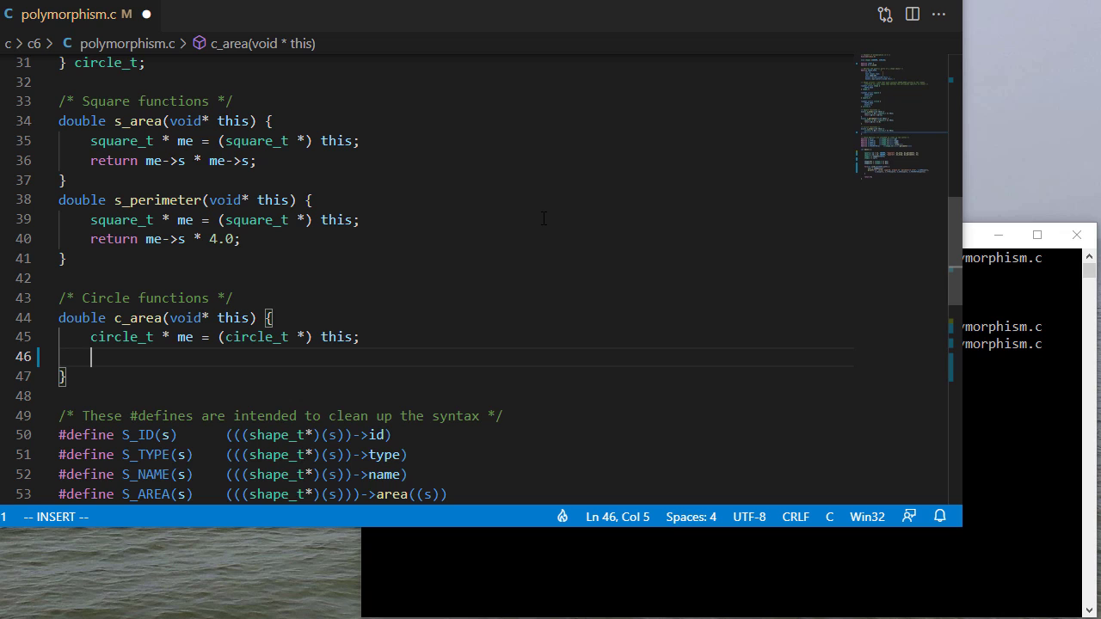
{"action": "type", "text": "return me->"}
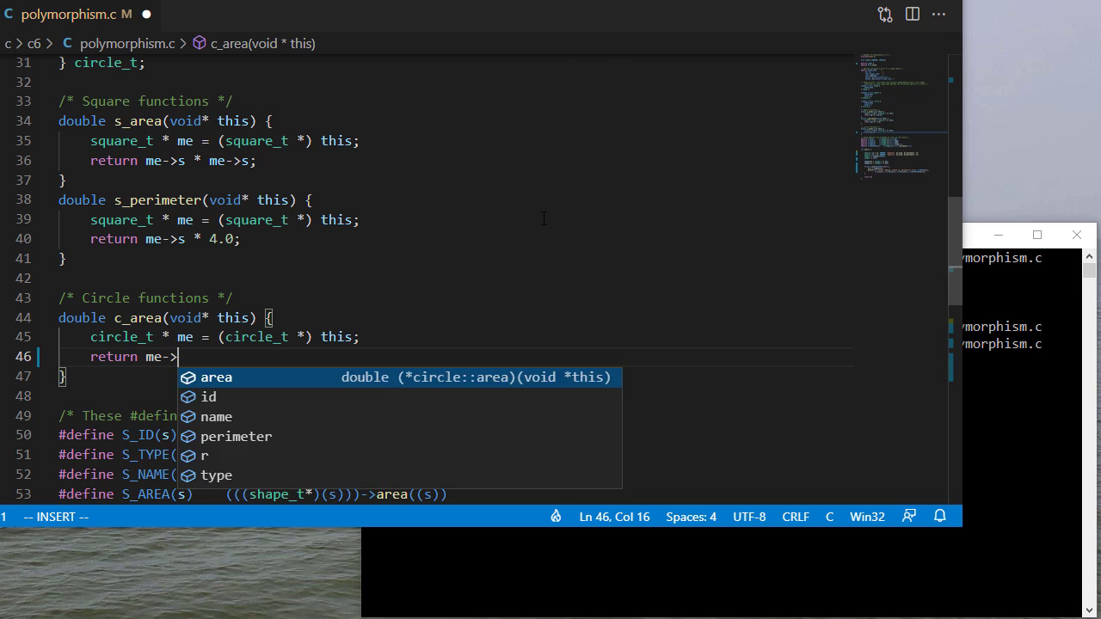
{"action": "type", "text": "r * me->r * PI;"}
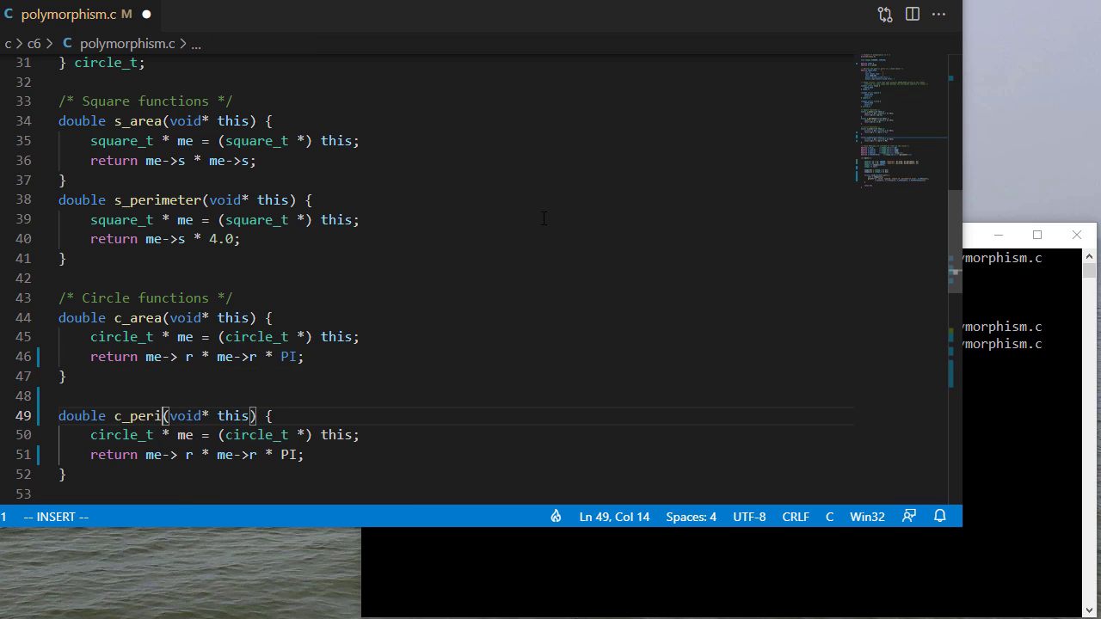
Step: Finish c_perimeter returning 2 * me->r * PI and scroll down to main
{"action": "key", "text": "Escape"}
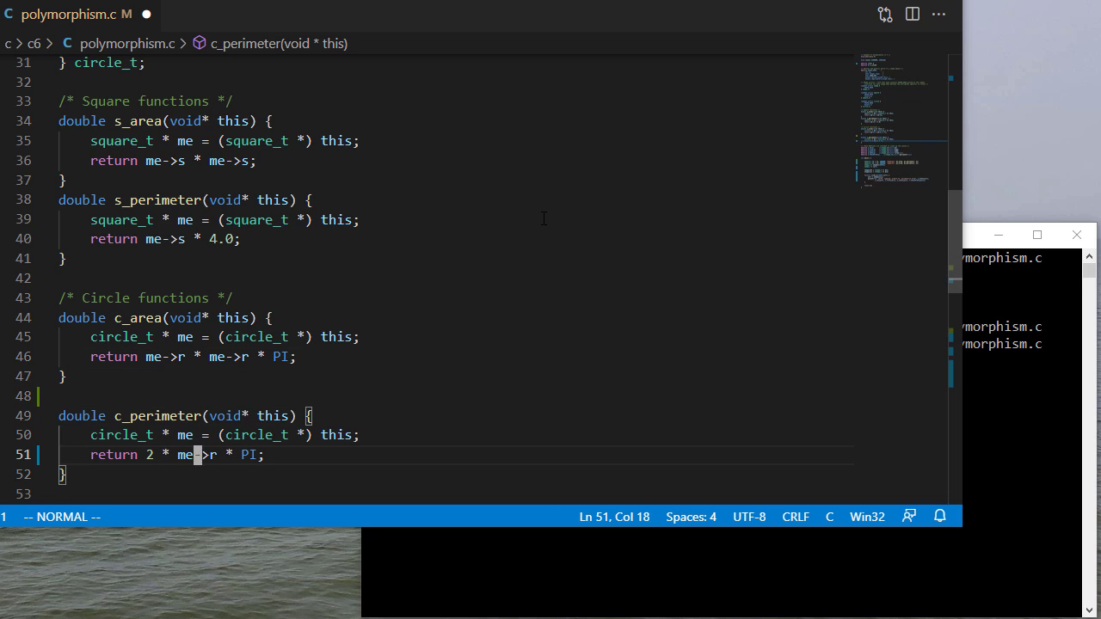
{"action": "scroll", "scroll_direction": "down", "scroll_amount": 3}
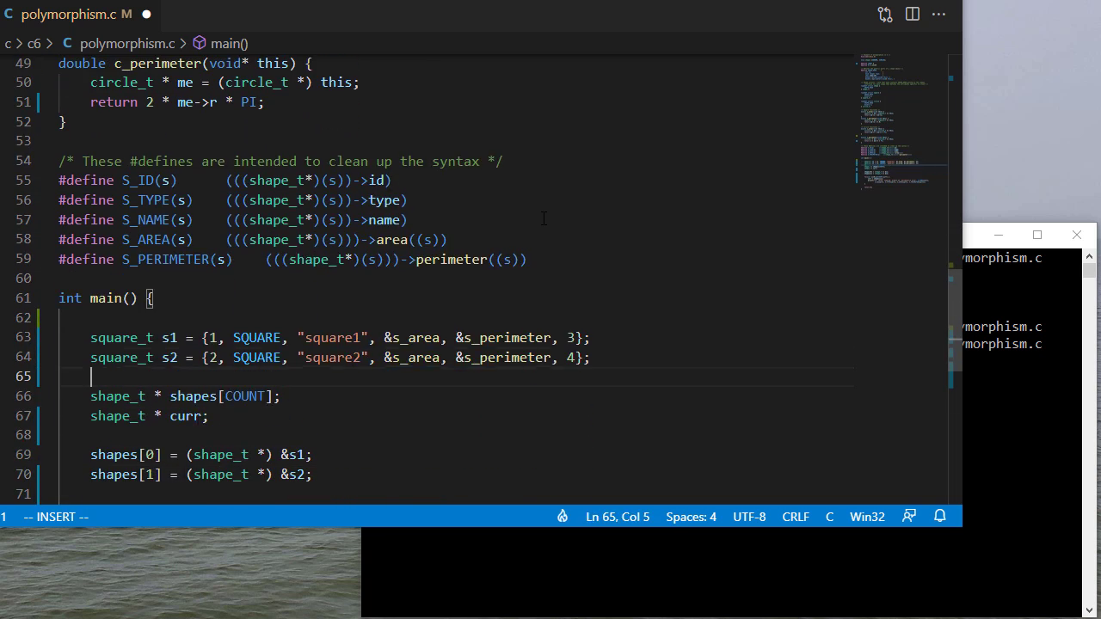
Step: Declare circle_t c1 = {3, CIRCLE, "circle1", &c_area, &c_perimeter, 1} in main
{"action": "type", "text": "circle_t c1"}
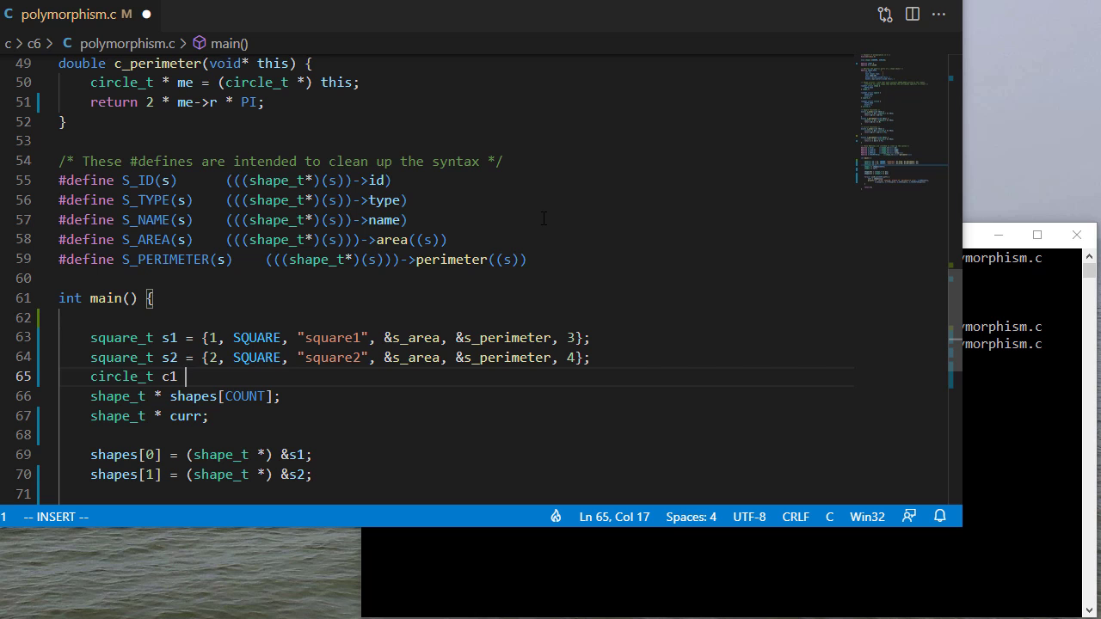
{"action": "type", "text": "= {3, CIRCLE,"}
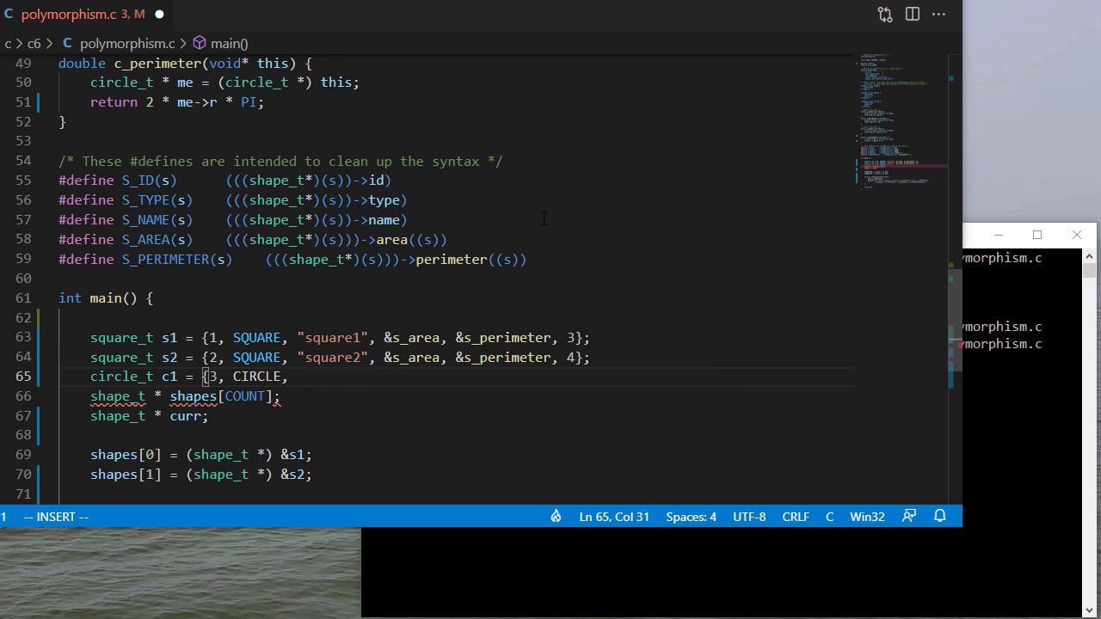
{"action": "type", "text": "\"circle1\", &c_area, &"}
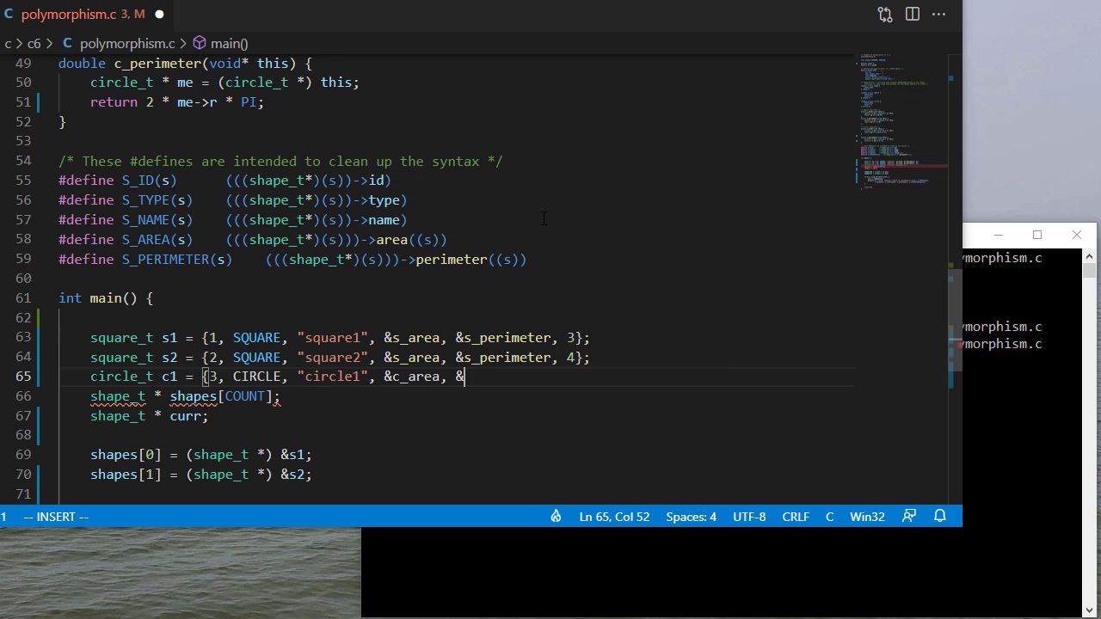
{"action": "type", "text": "c_perimeter, 1};"}
{"action": "left_click", "coordinate": [456, 473]}
{"action": "type", "text": "c1"}
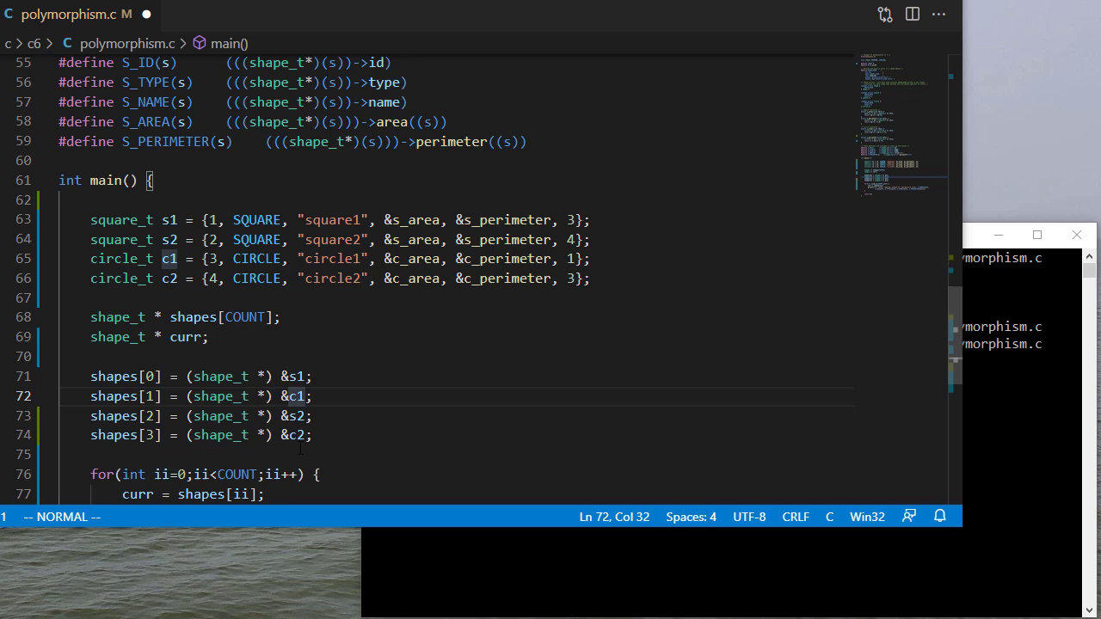
{"action": "scroll", "scroll_direction": "down", "scroll_amount": 3}
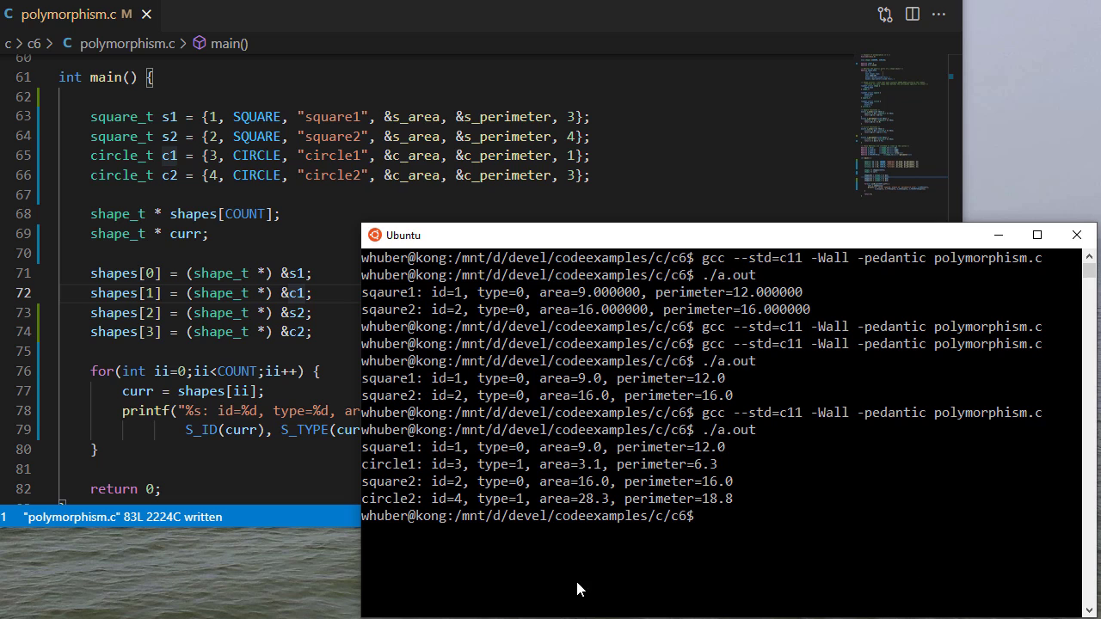
{"action": "mouse_move", "coordinate": [715, 443]}
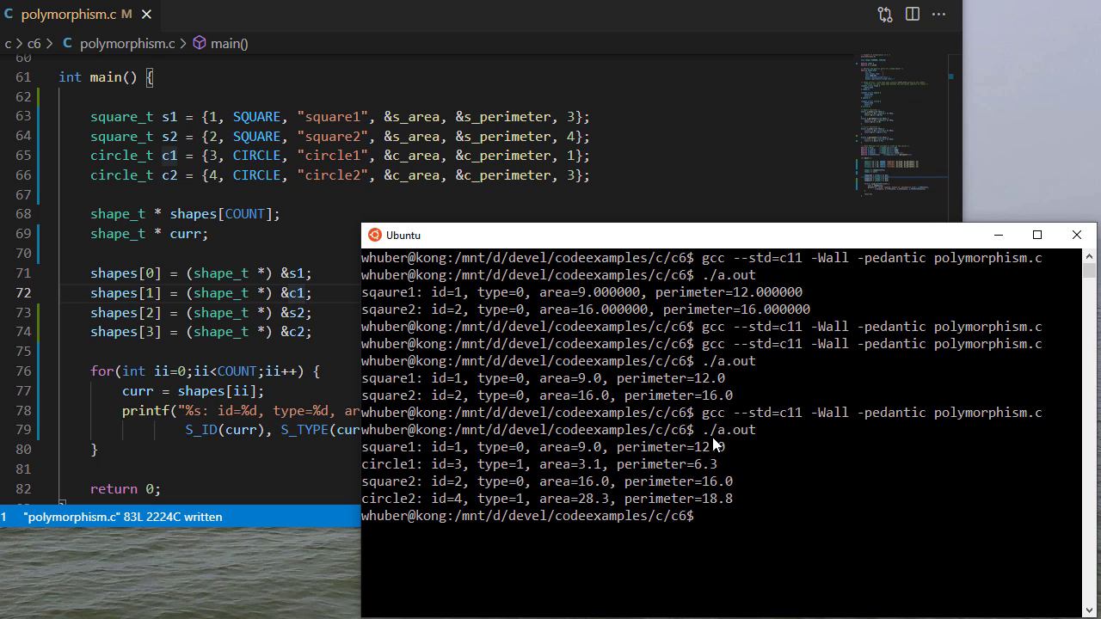
{"action": "mouse_move", "coordinate": [602, 503]}
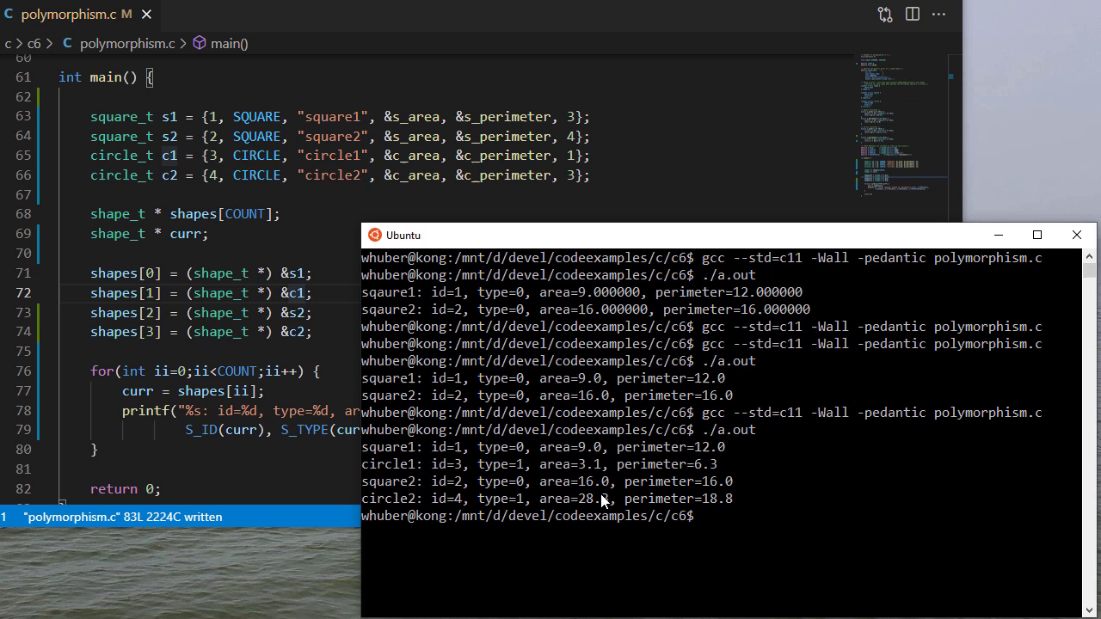
{"action": "mouse_move", "coordinate": [602, 502]}
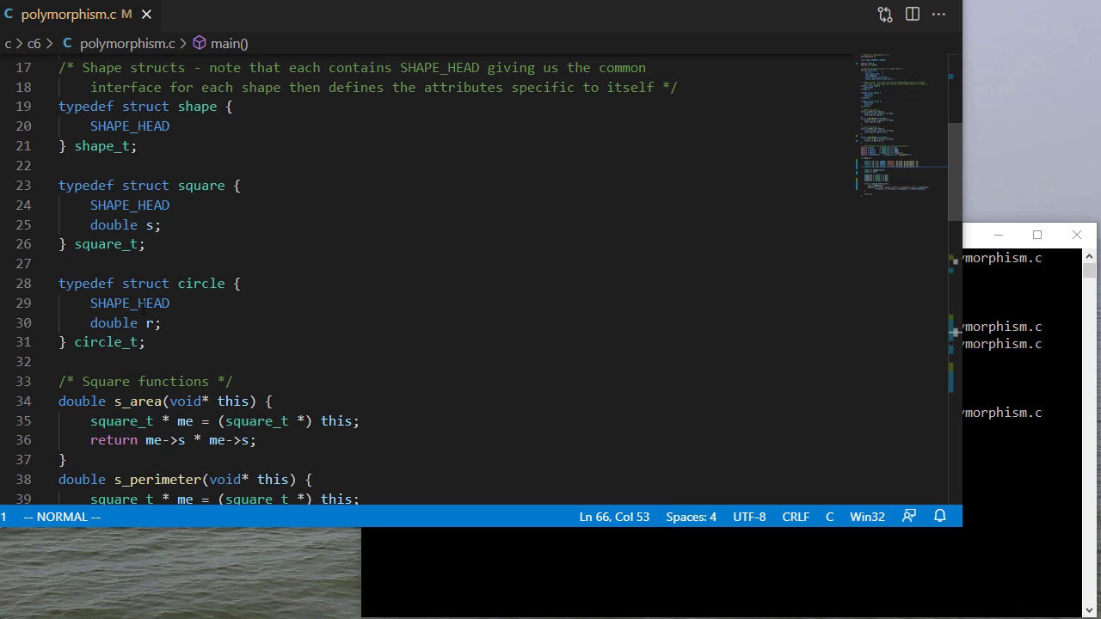
{"action": "scroll", "scroll_direction": "down", "scroll_amount": 3}
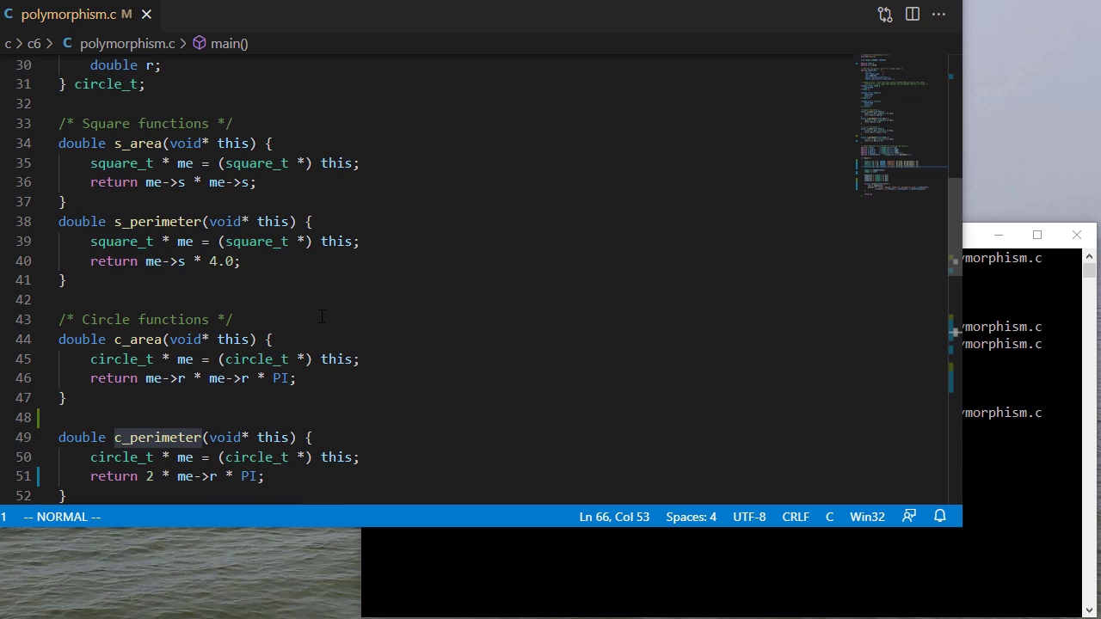
{"action": "scroll", "scroll_direction": "up", "scroll_amount": 3}
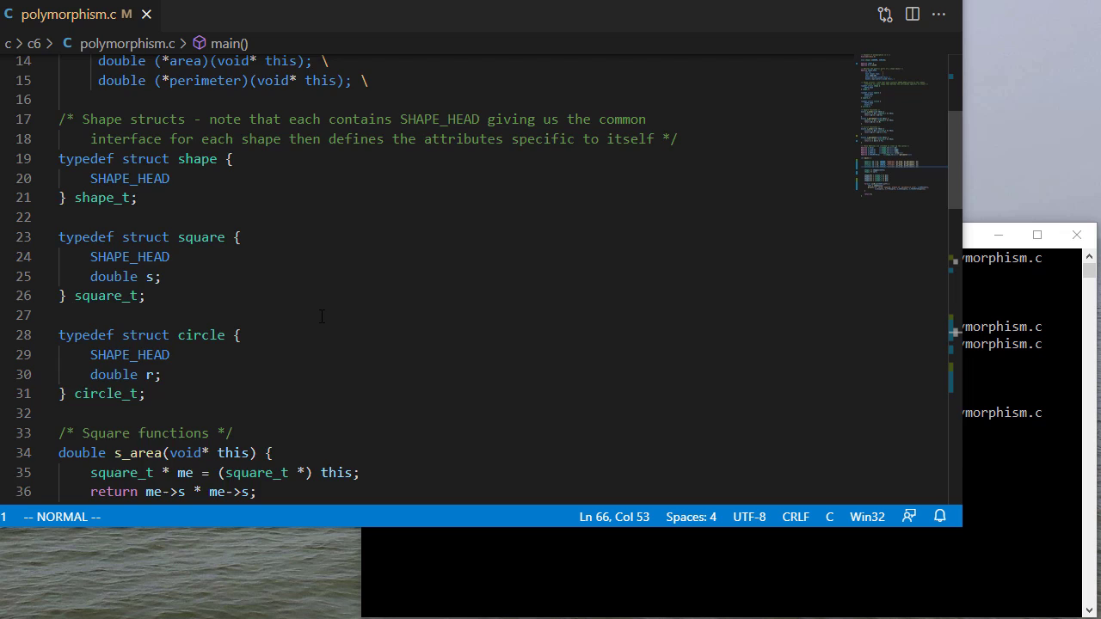
{"action": "scroll", "scroll_direction": "up", "scroll_amount": 3}
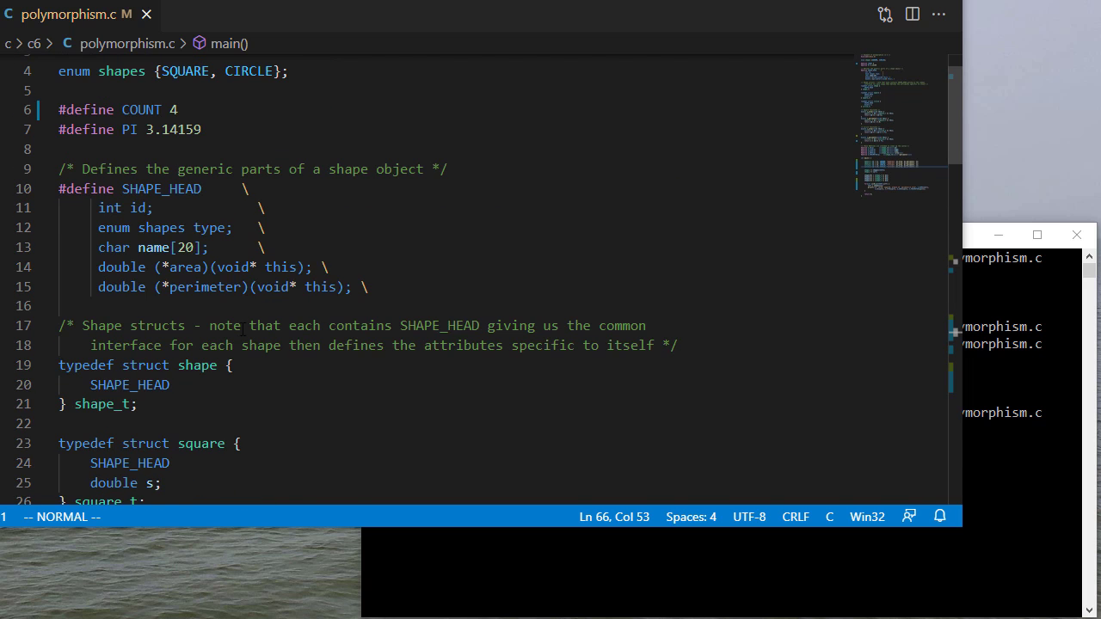
{"action": "scroll", "scroll_direction": "down", "scroll_amount": 3}
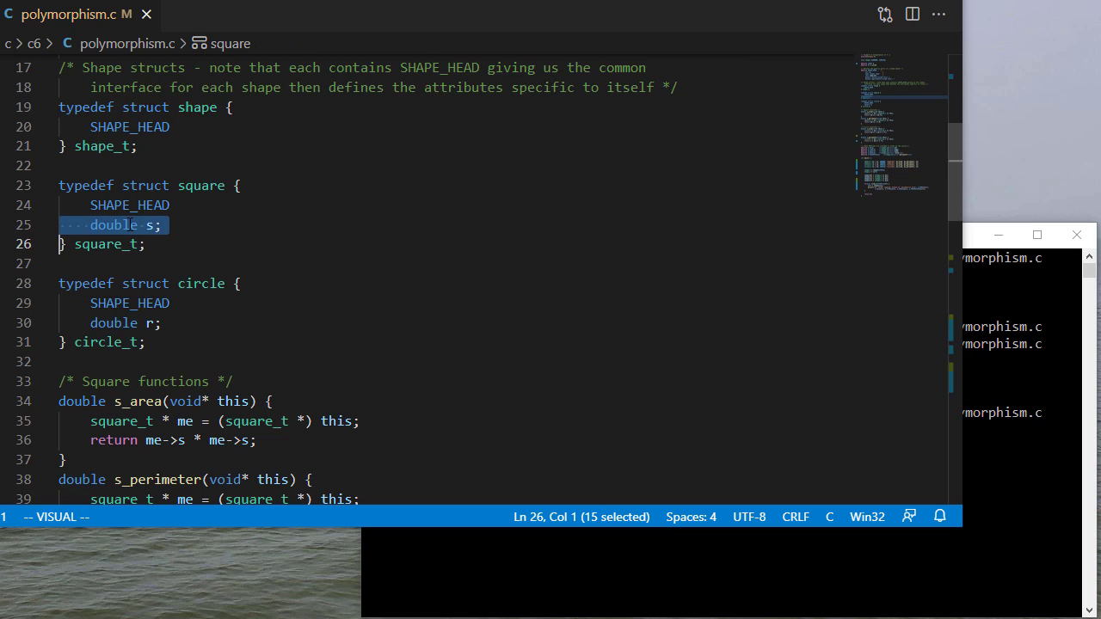
{"action": "key", "text": "Escape"}
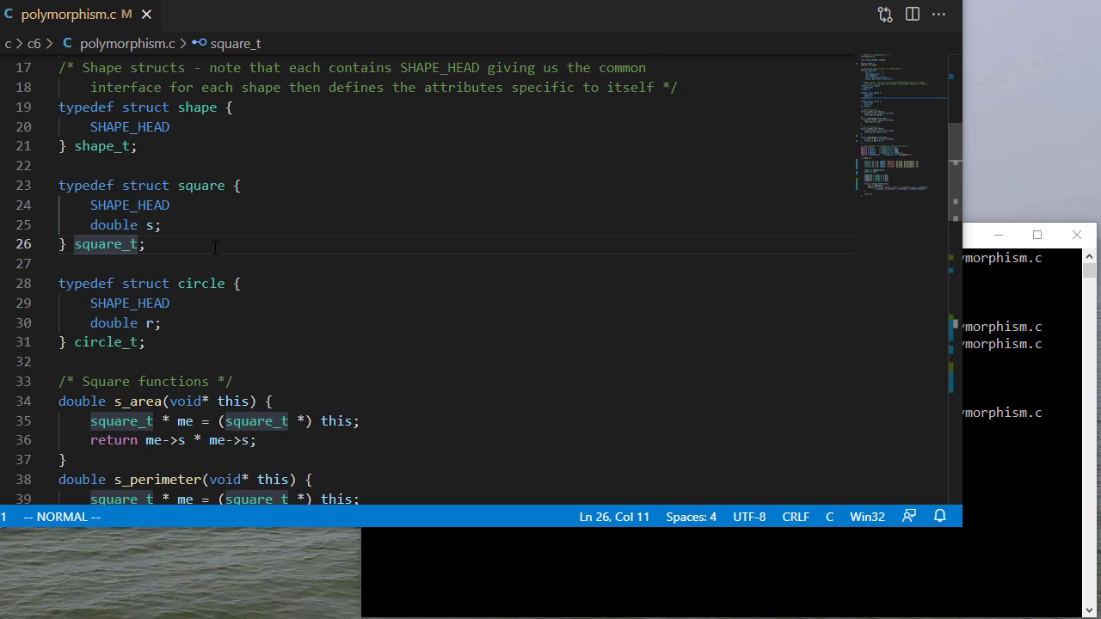
{"action": "mouse_move", "coordinate": [254, 234]}
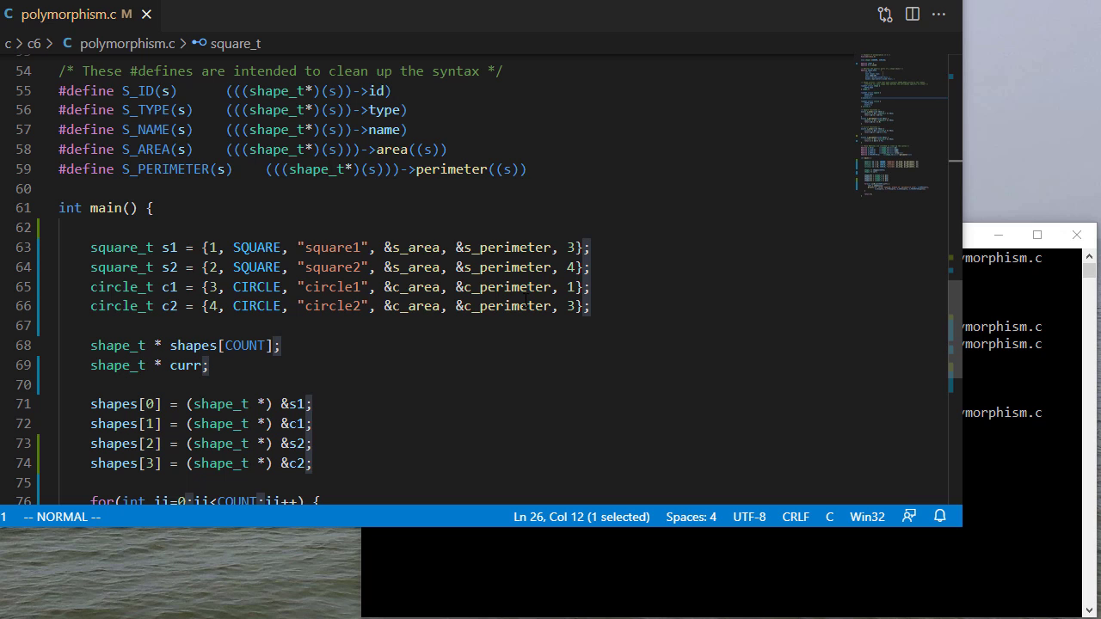
{"action": "mouse_move", "coordinate": [602, 397]}
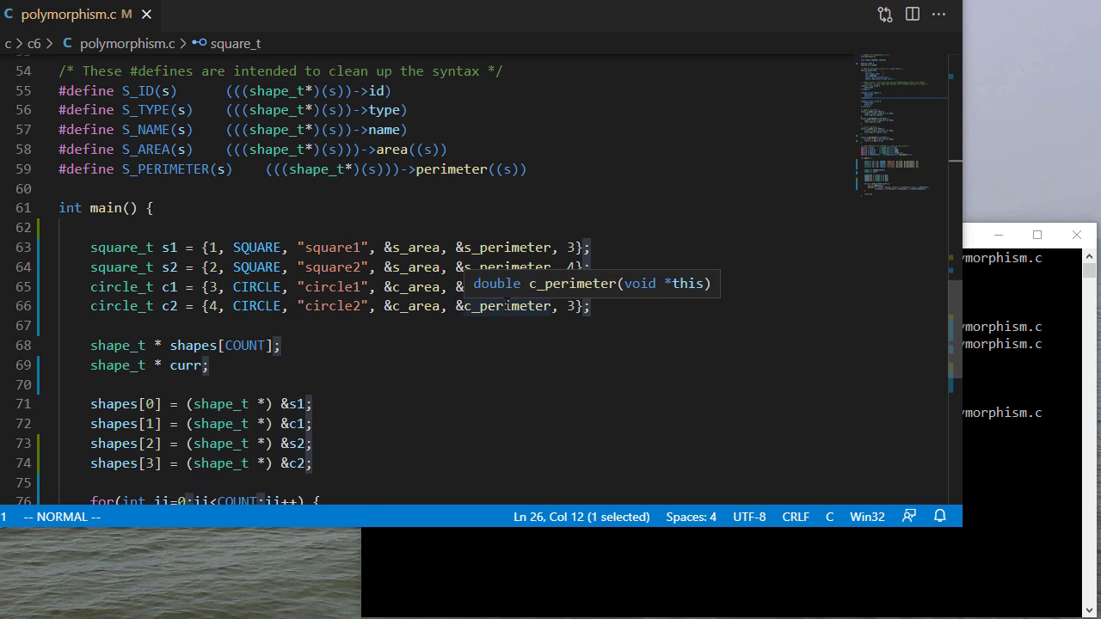
{"action": "scroll", "scroll_direction": "down", "scroll_amount": 3}
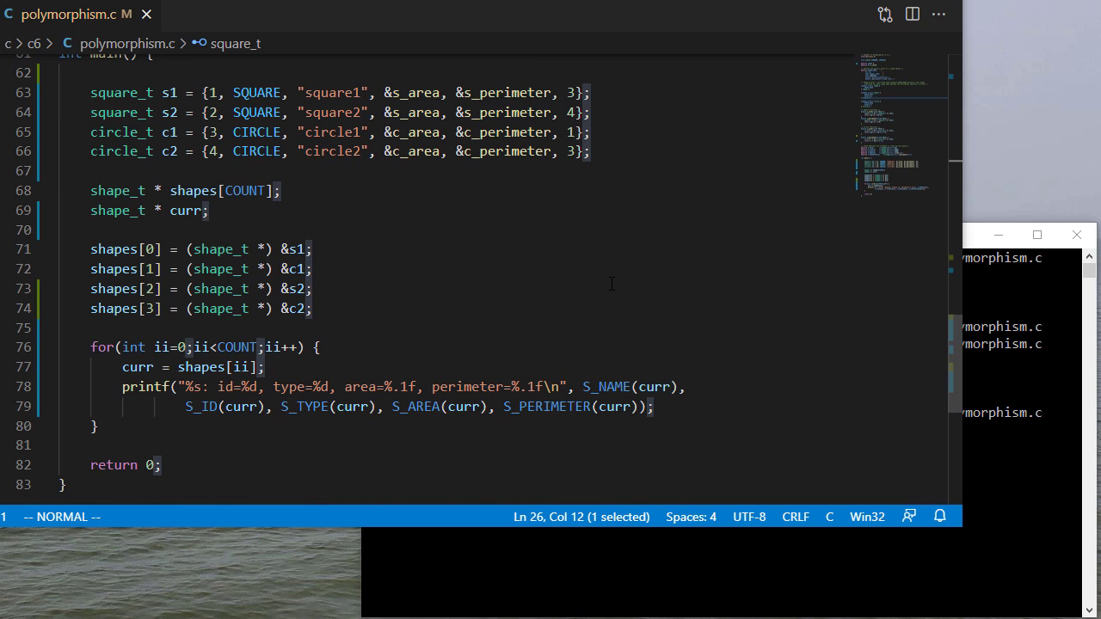